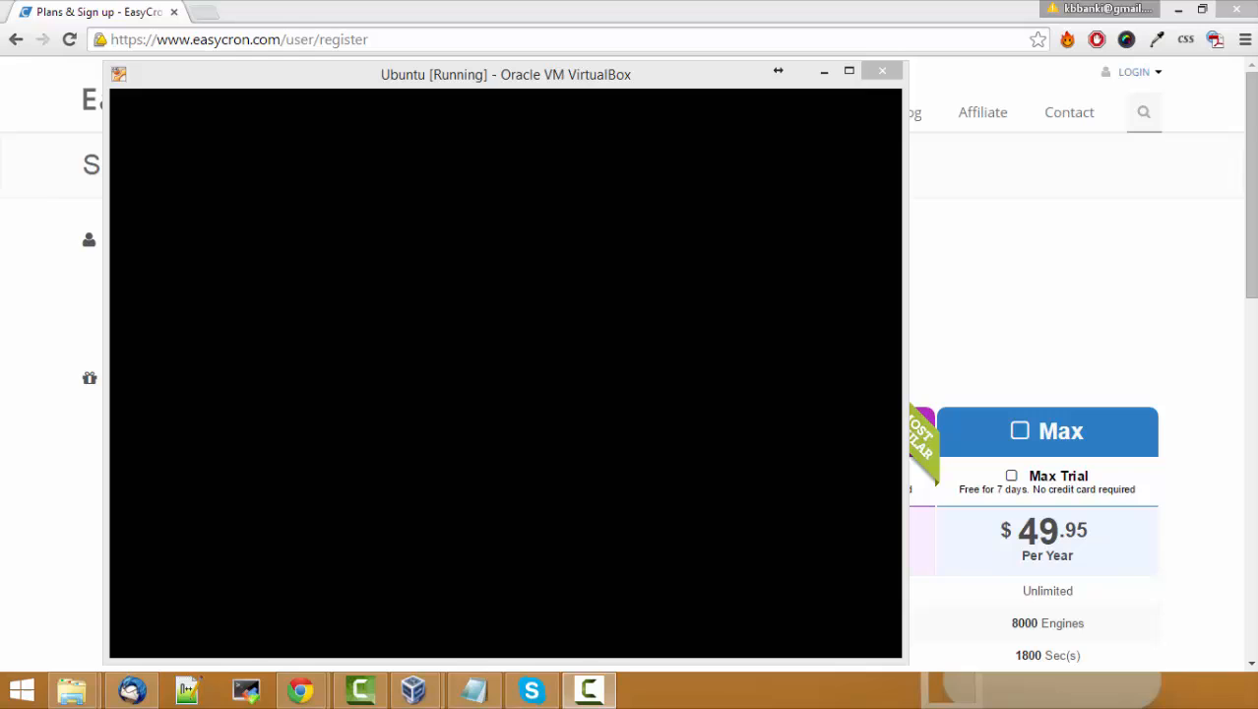
pyautogui.moveTo(1069, 111)
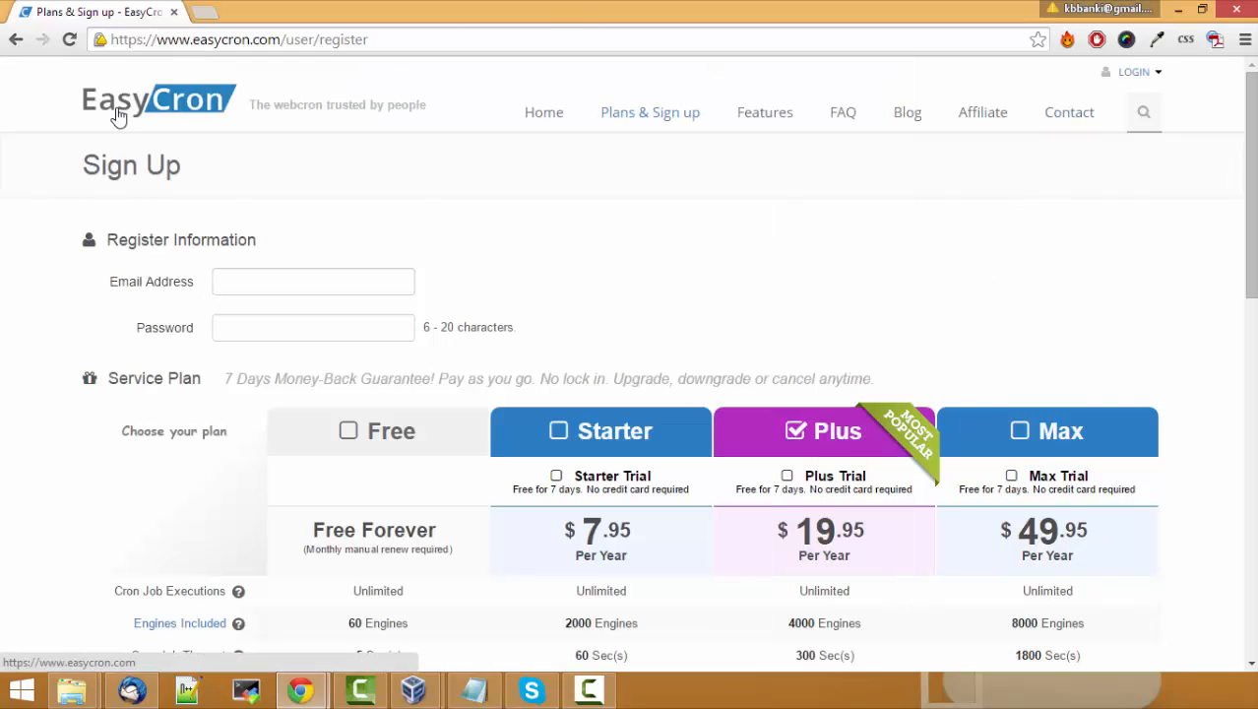
pyautogui.moveTo(230, 120)
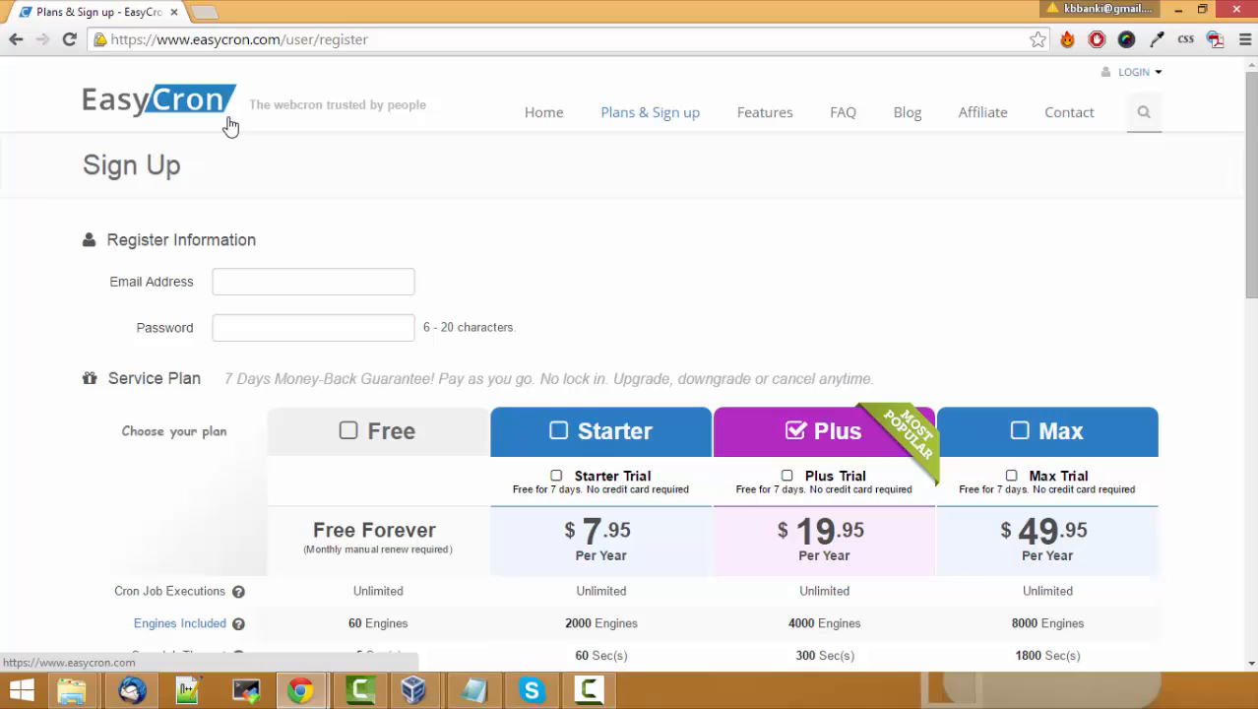
pyautogui.moveTo(268, 249)
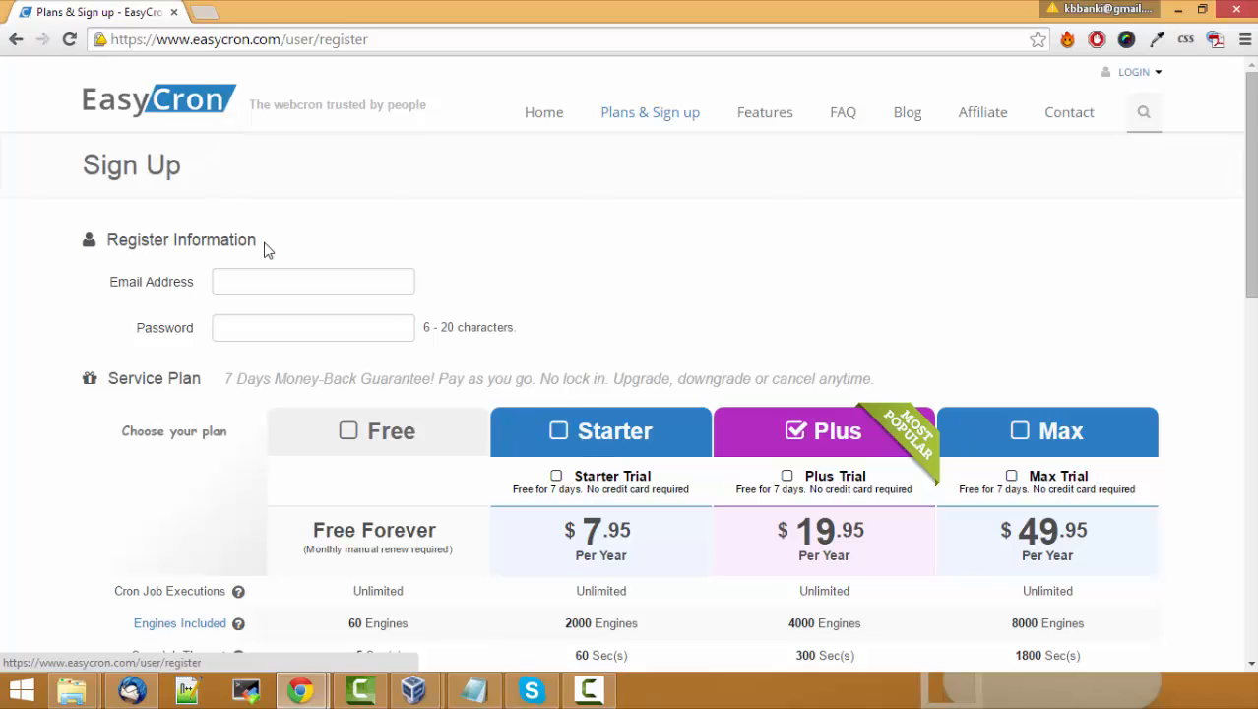
pyautogui.click(313, 281)
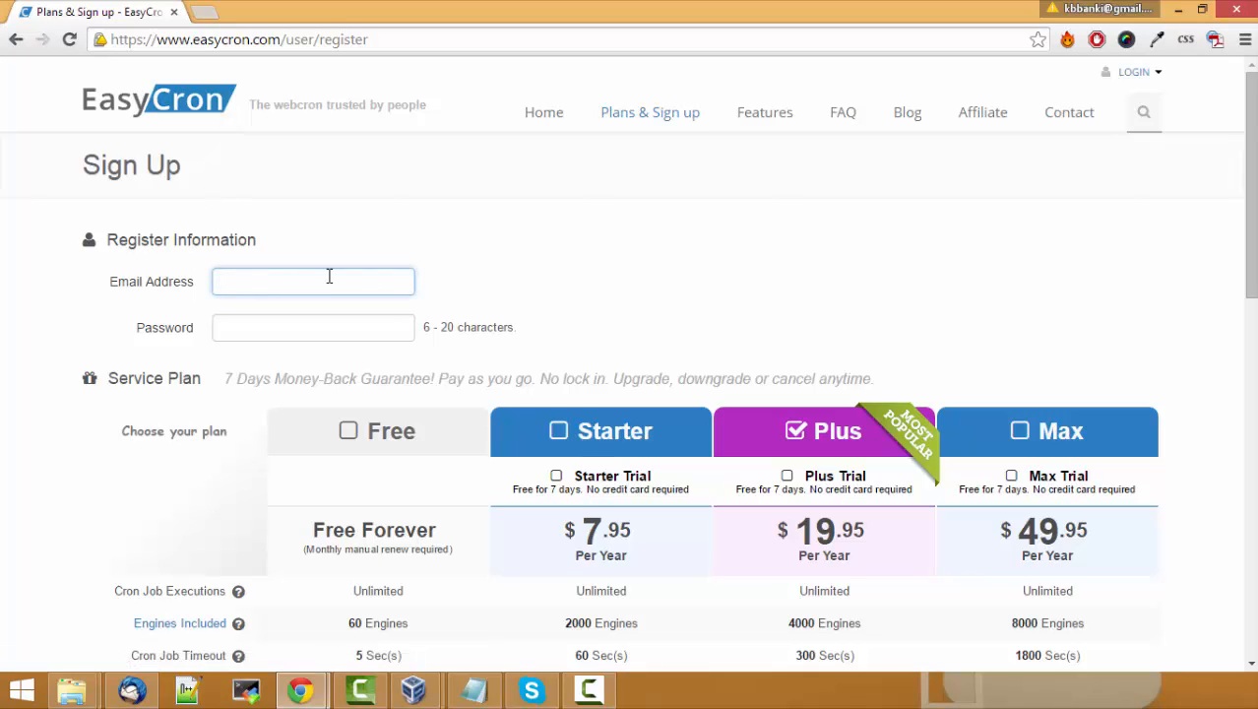
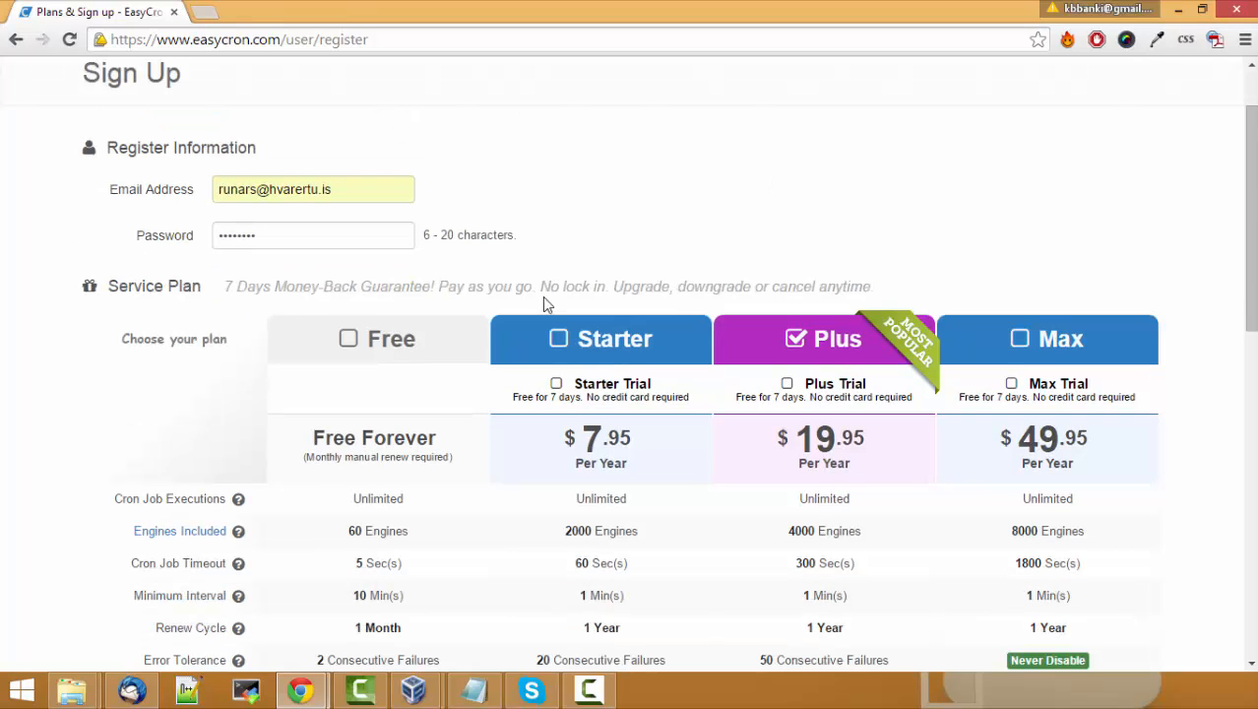
pyautogui.moveTo(354, 350)
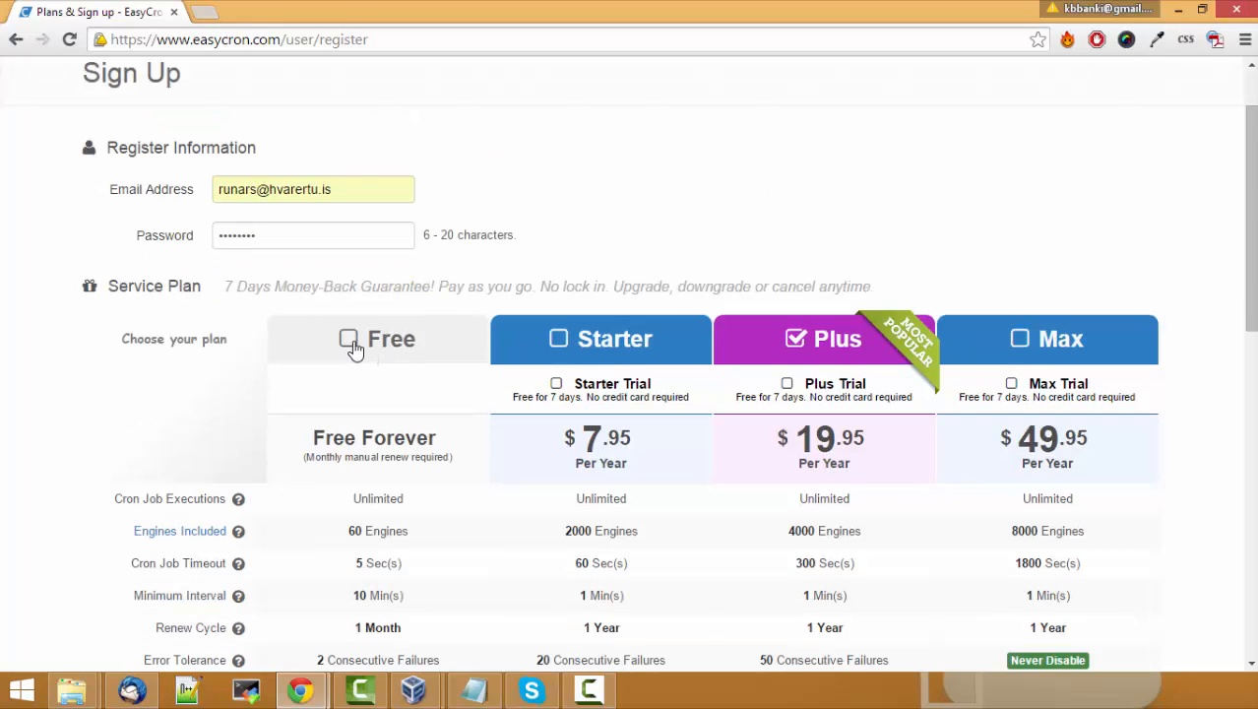
pyautogui.scroll(-3)
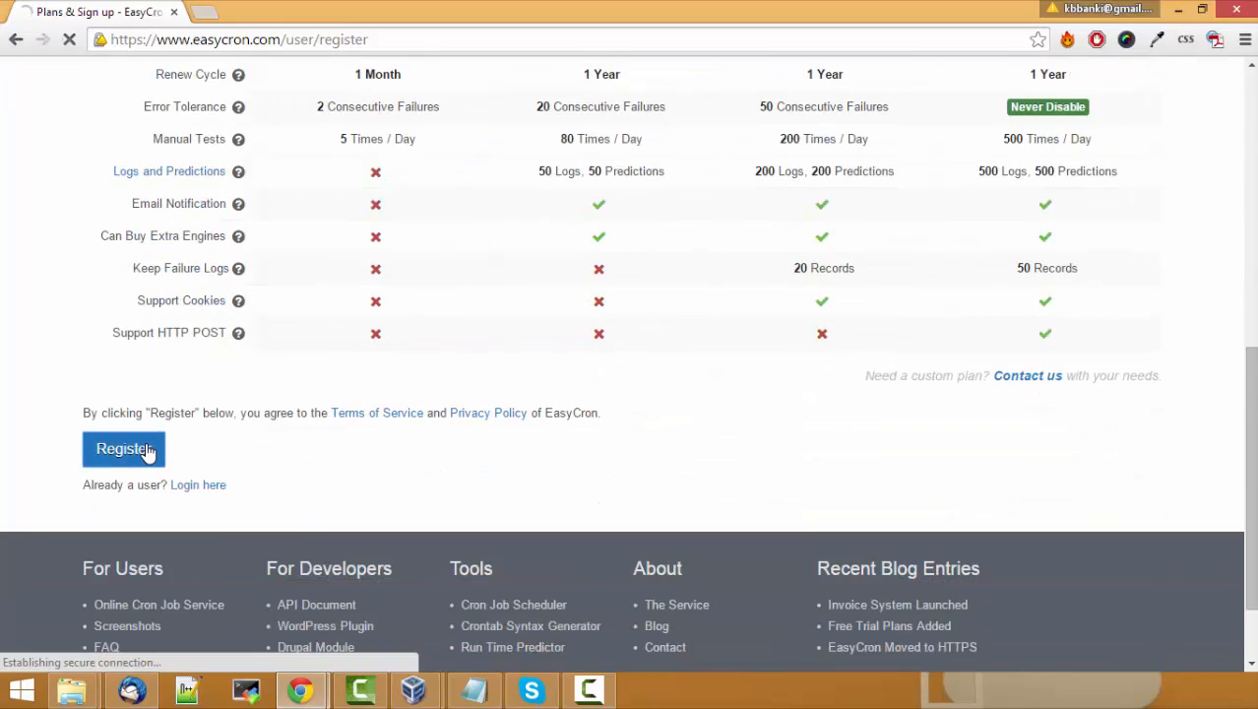
pyautogui.click(123, 449)
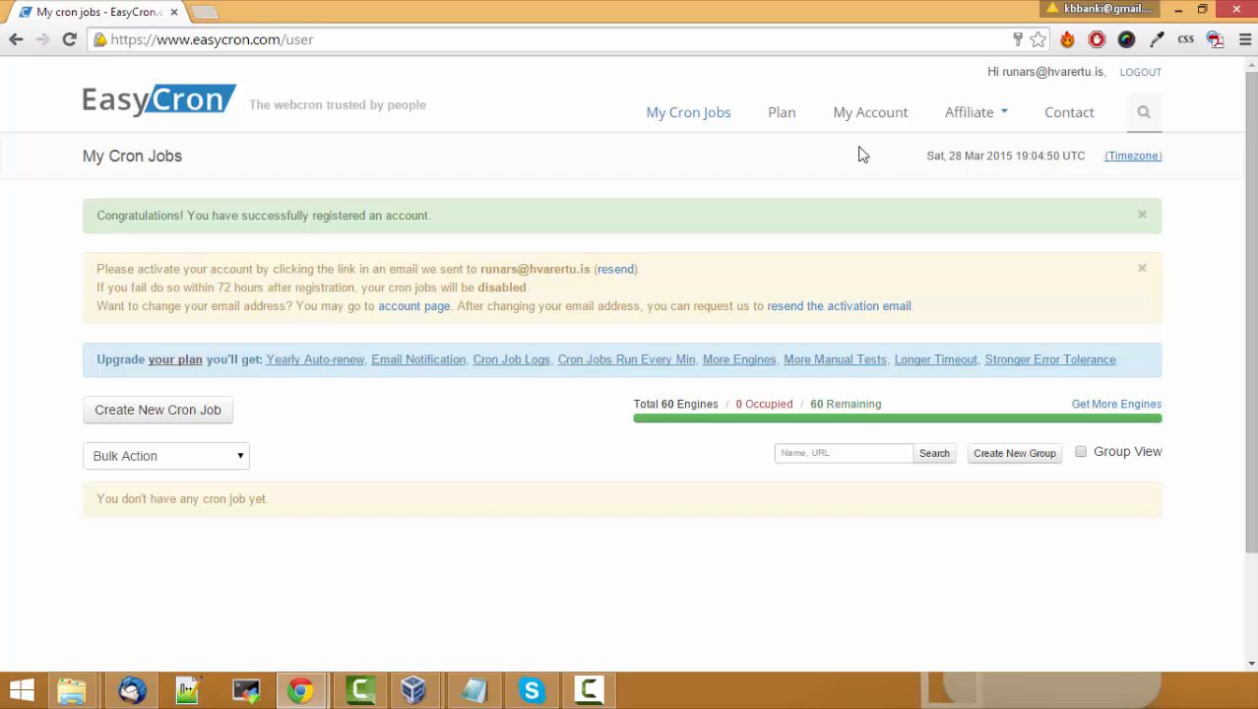
pyautogui.moveTo(471, 350)
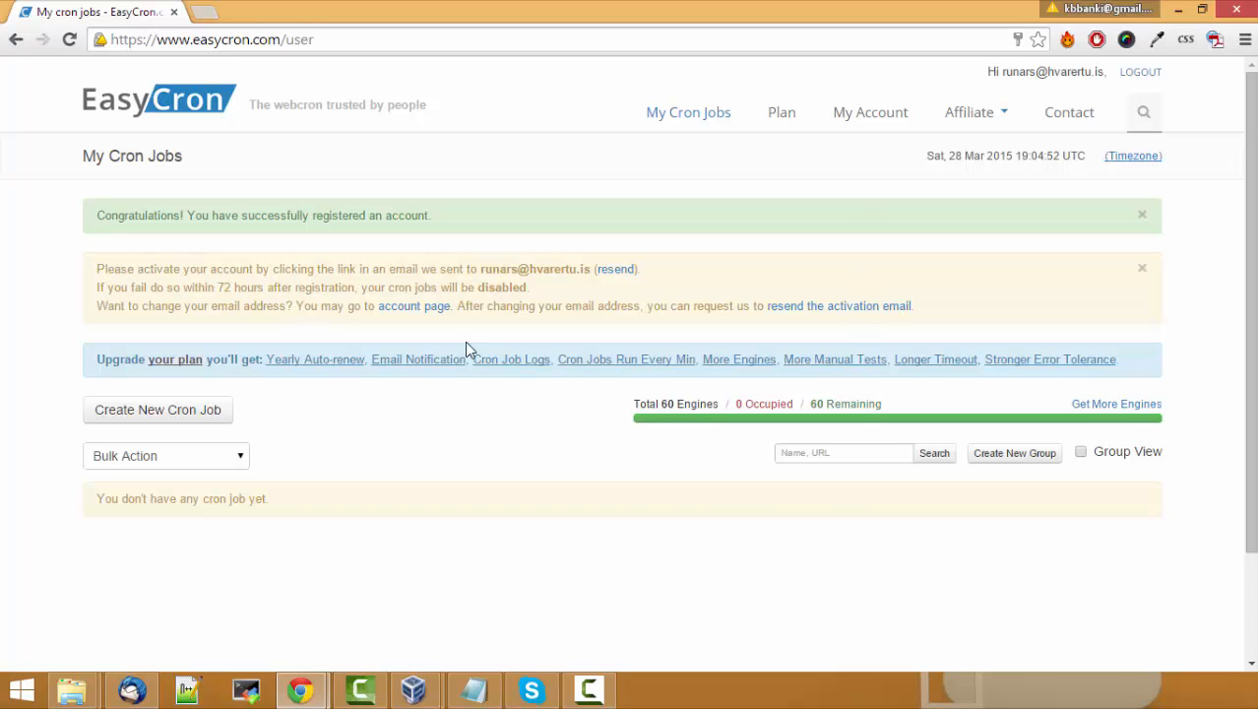
pyautogui.click(157, 409)
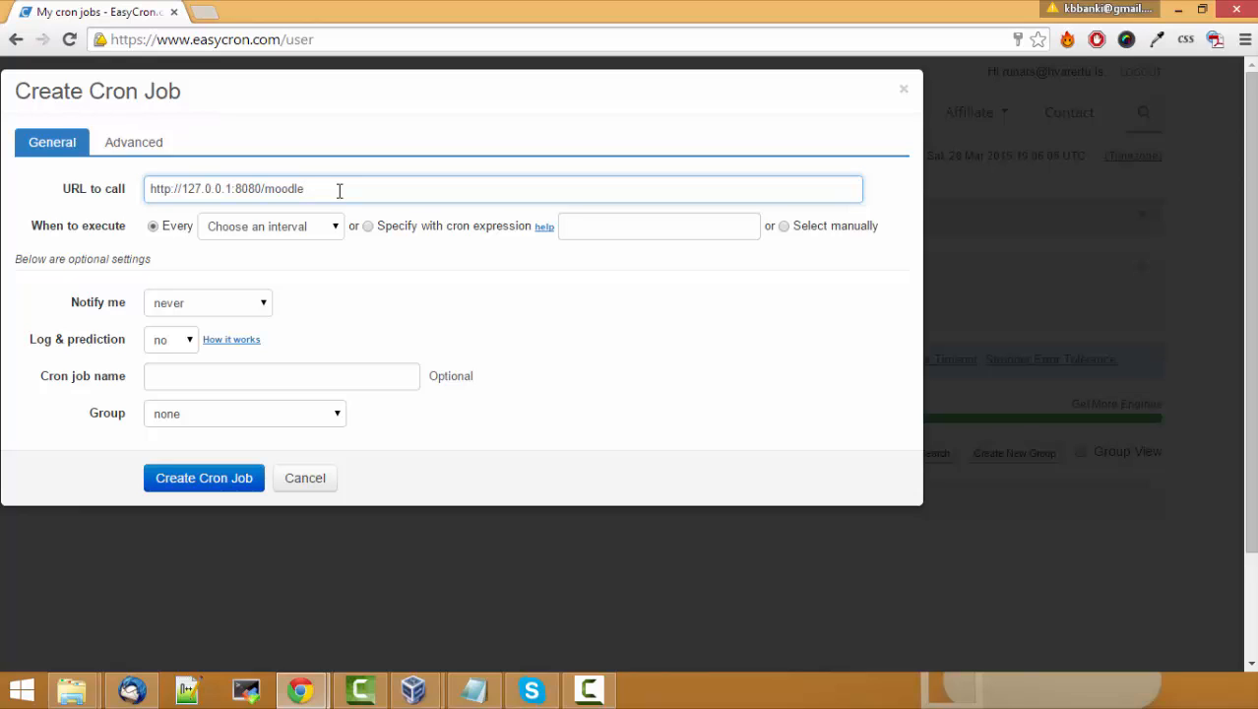
# Append /admin/cron.php to the Moodle address in the URL to call
pyautogui.write('/')
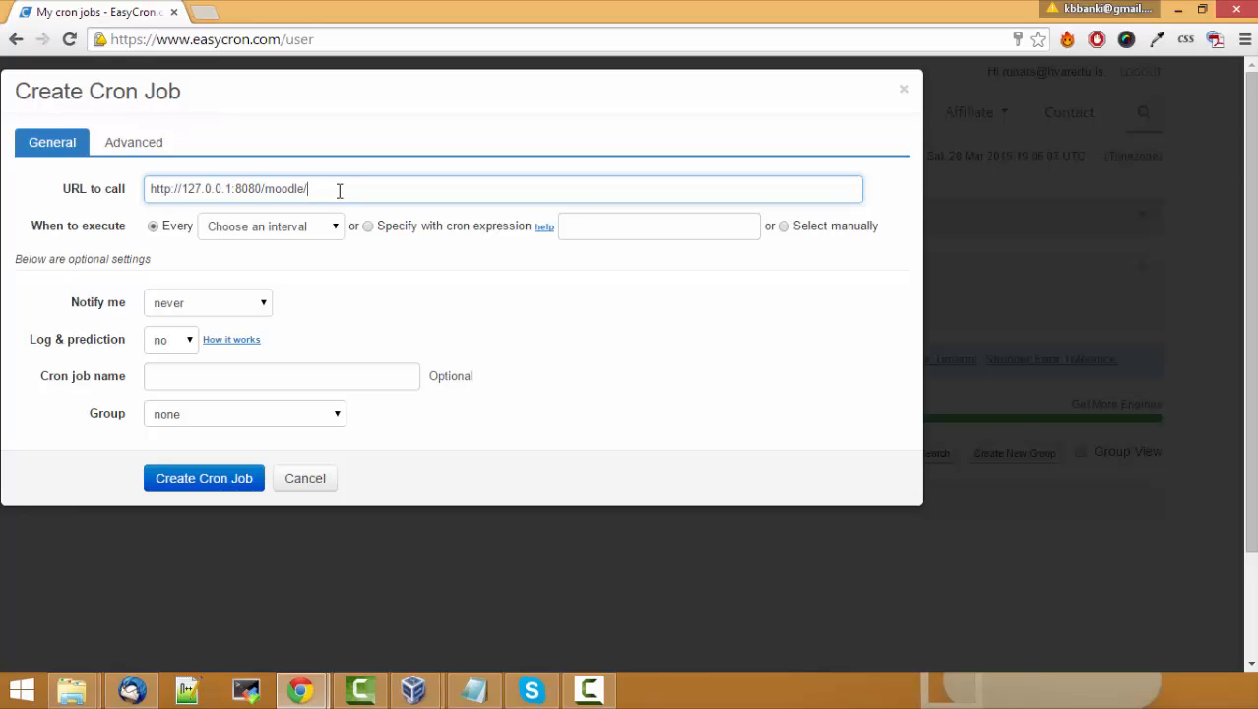
pyautogui.write('admin')
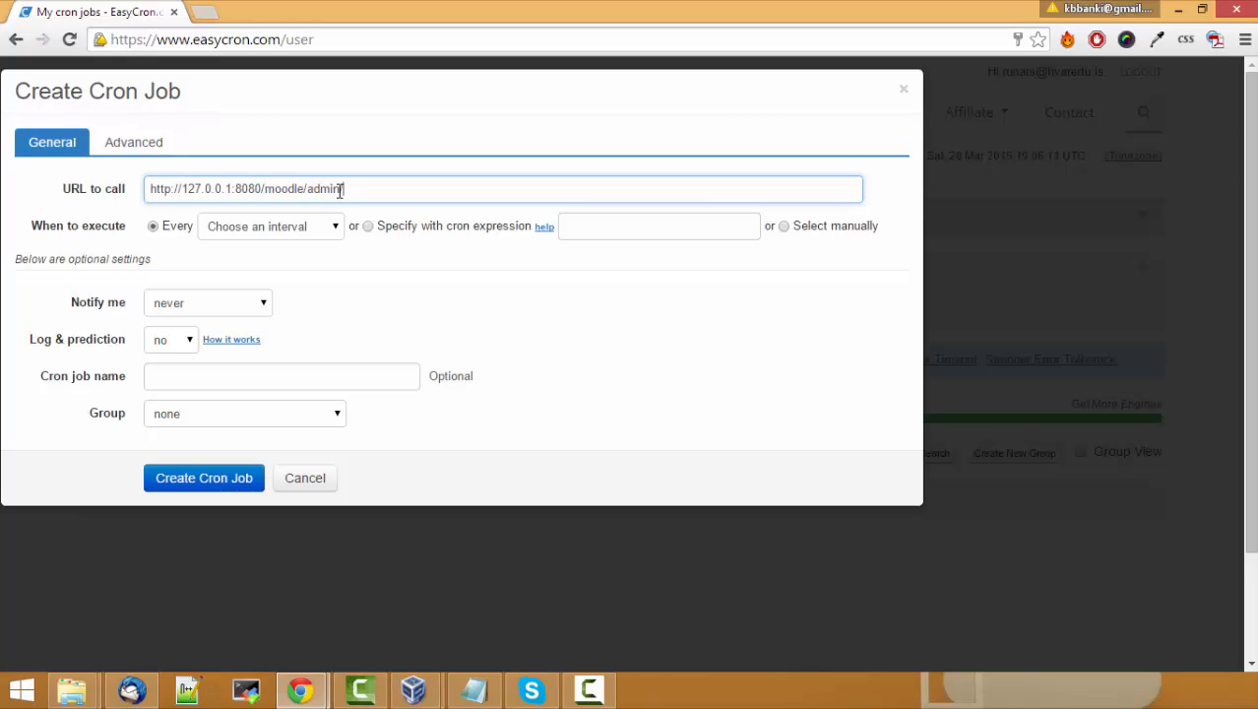
pyautogui.write('cron')
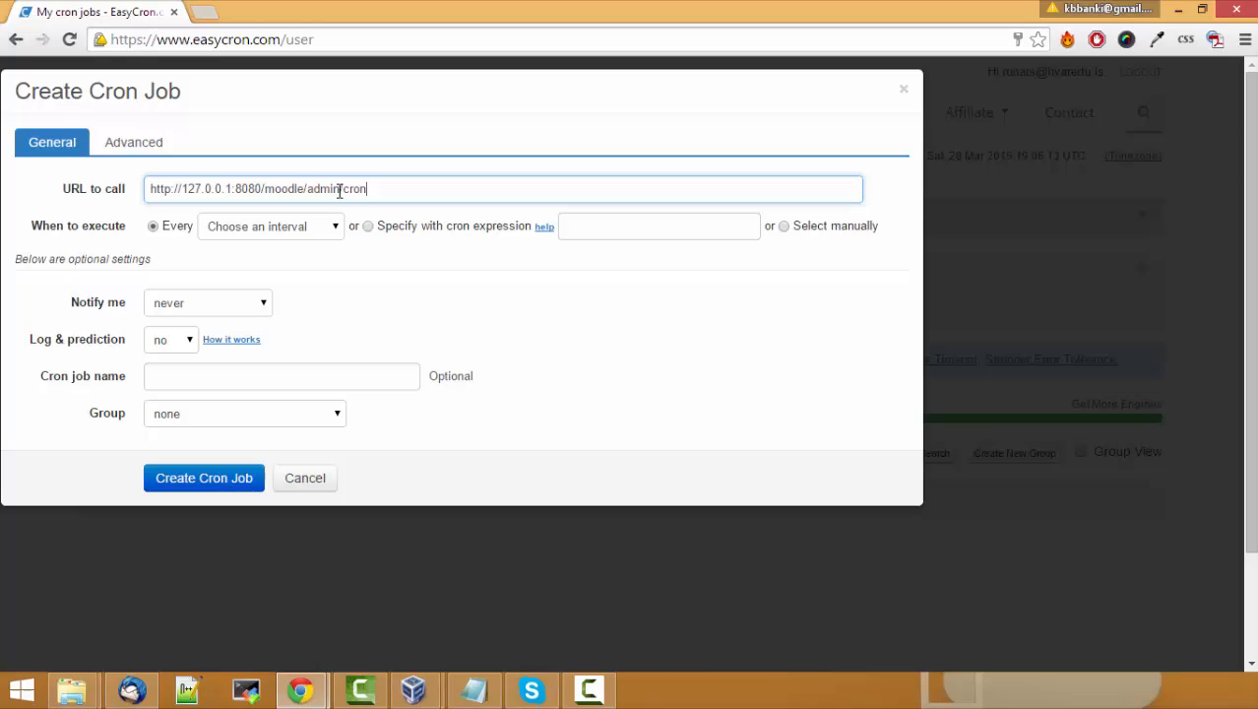
pyautogui.write('.php')
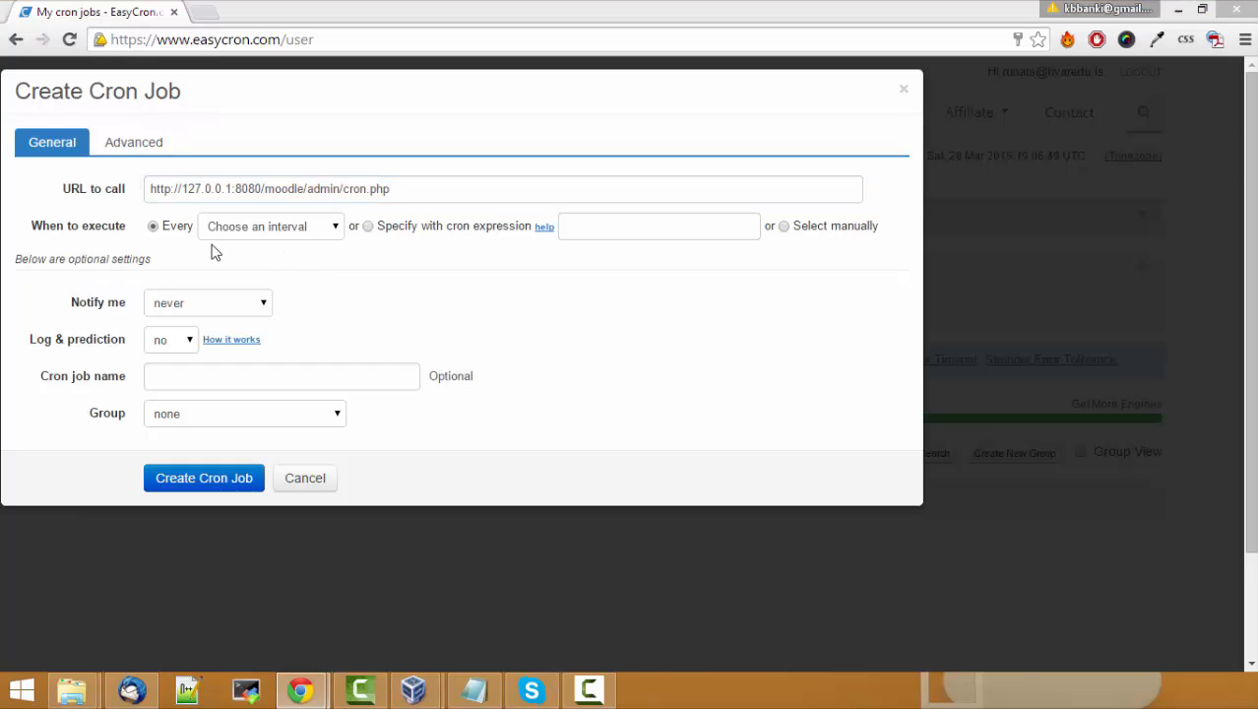
pyautogui.moveTo(163, 243)
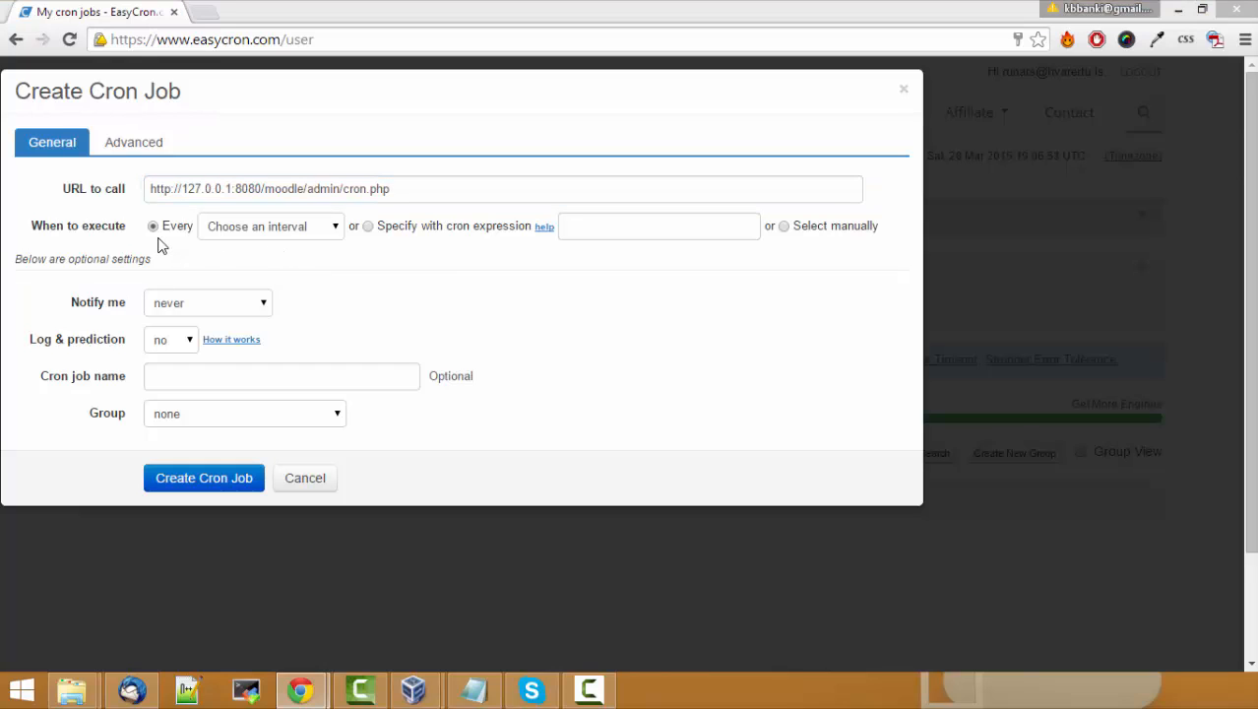
pyautogui.moveTo(207, 244)
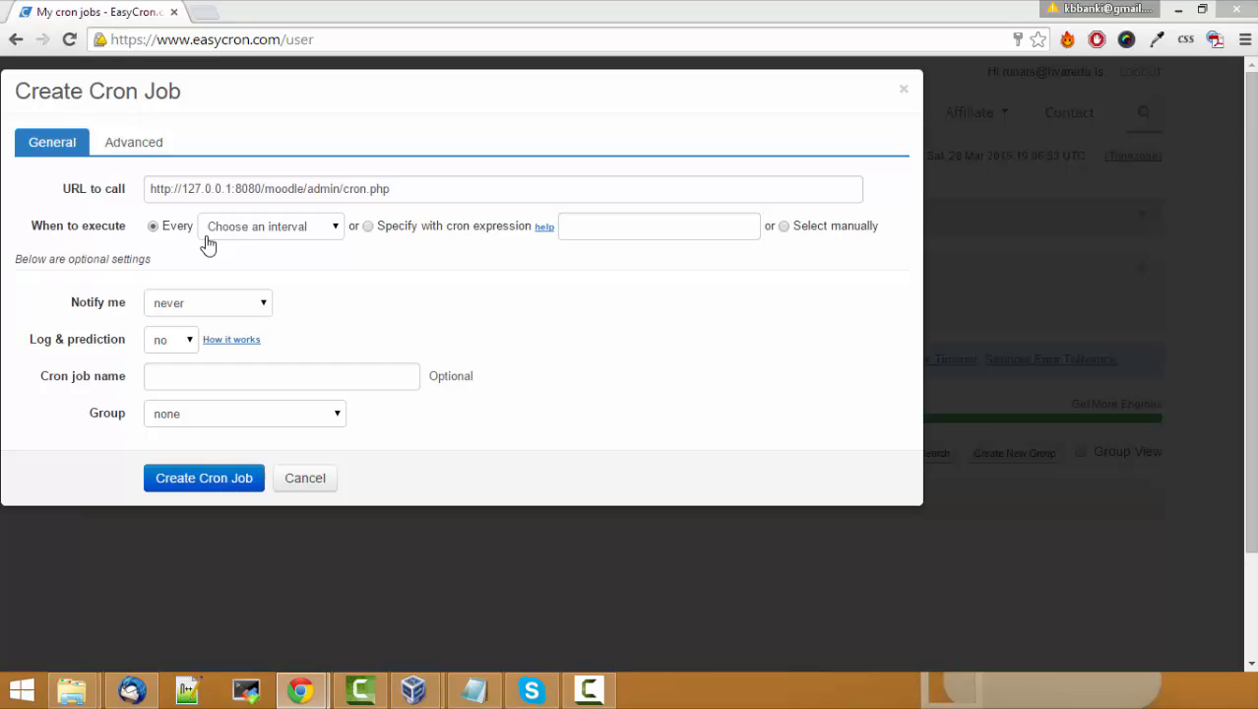
# Choose 15 minutes from the Every interval list under When to execute
pyautogui.click(271, 225)
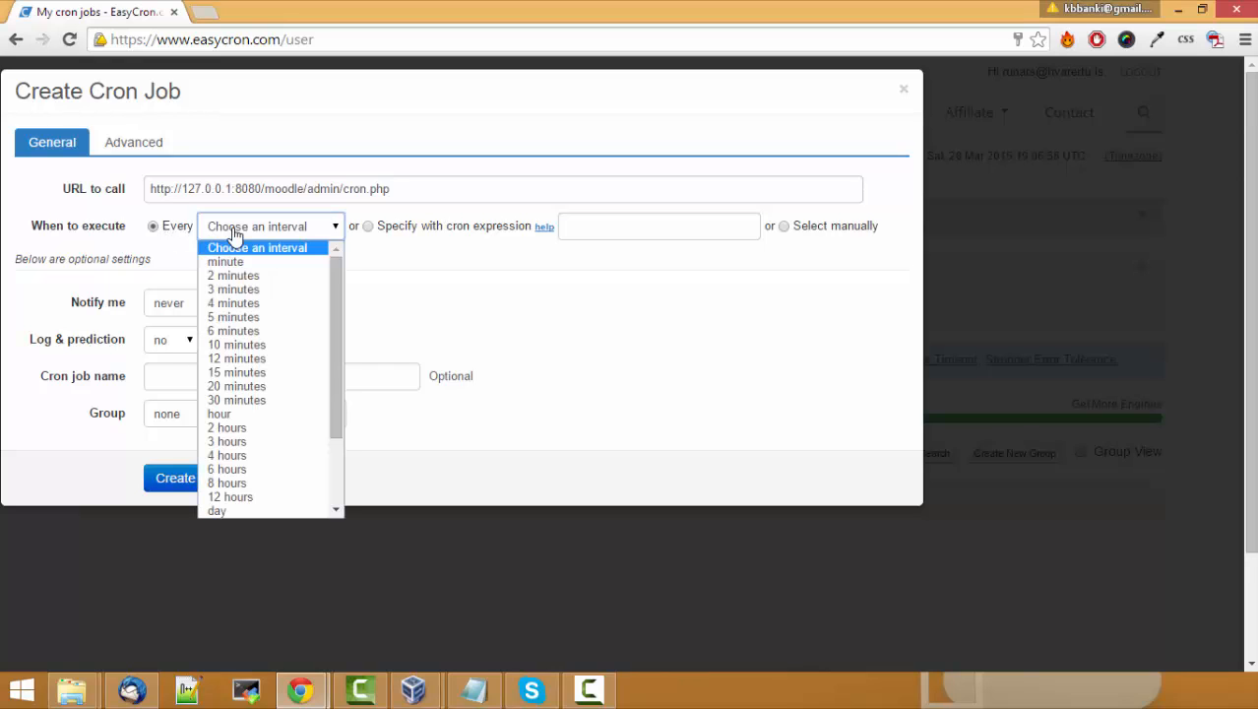
pyautogui.moveTo(236, 359)
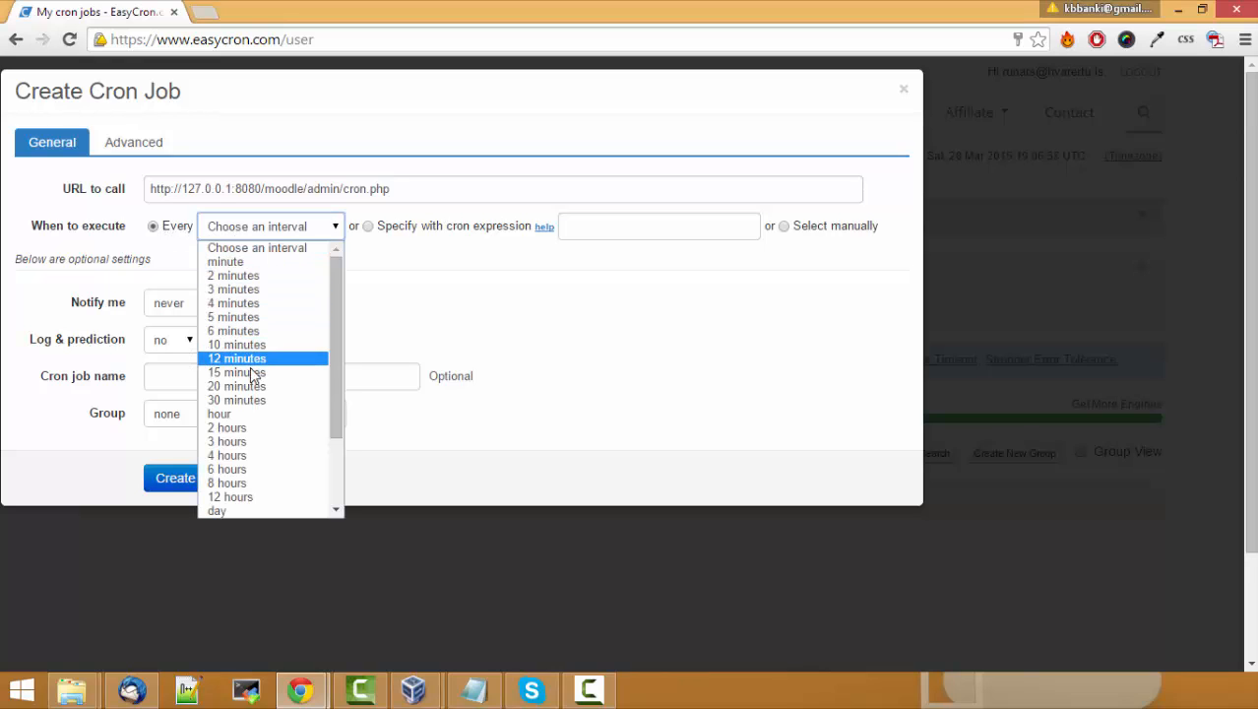
pyautogui.click(236, 372)
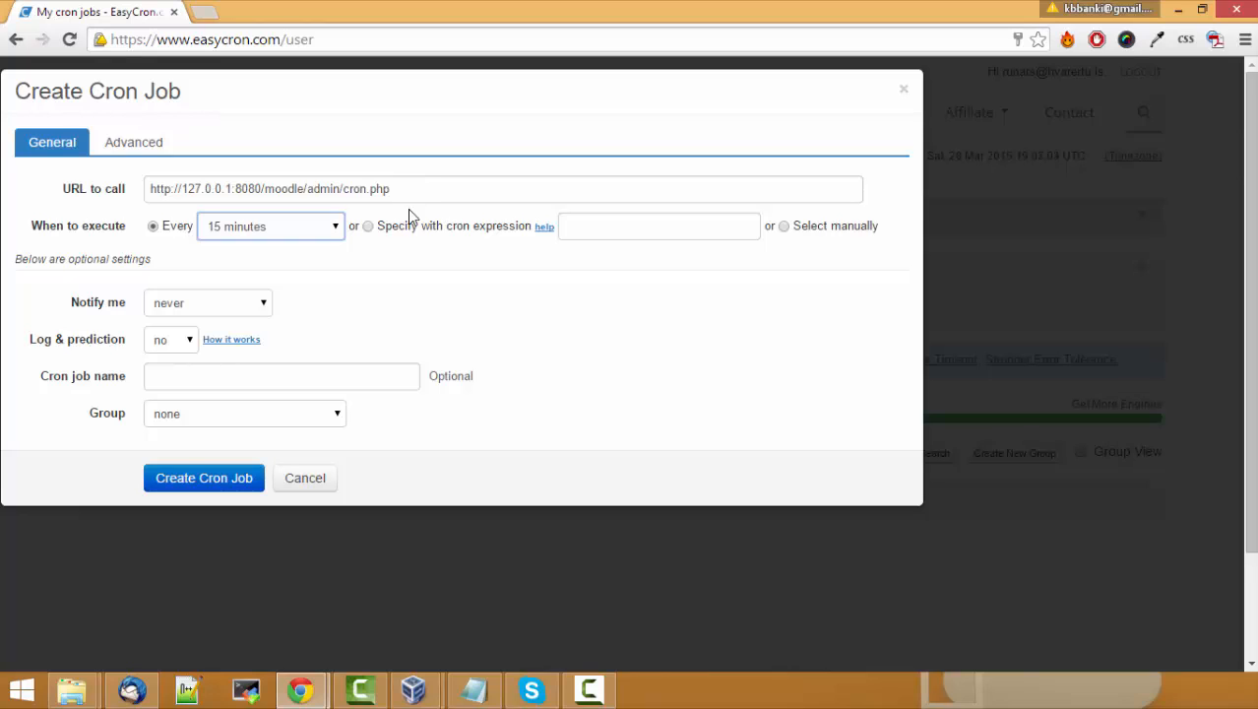
pyautogui.moveTo(166, 325)
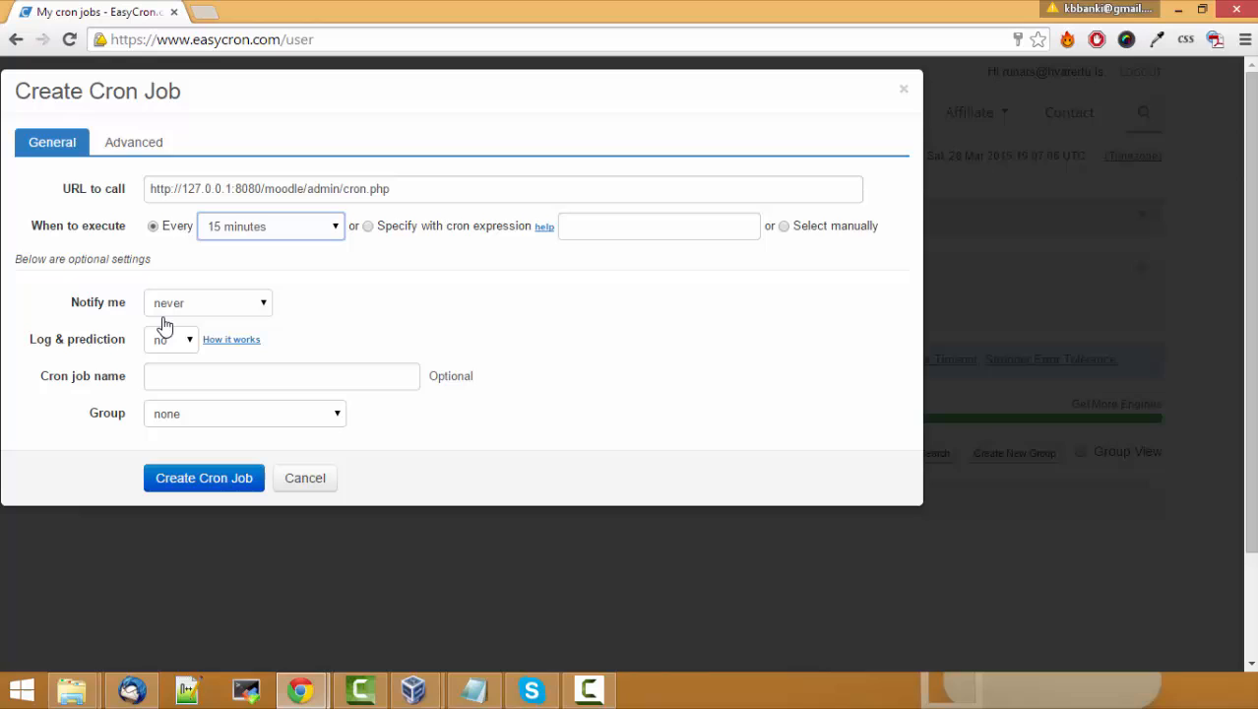
pyautogui.moveTo(166, 327)
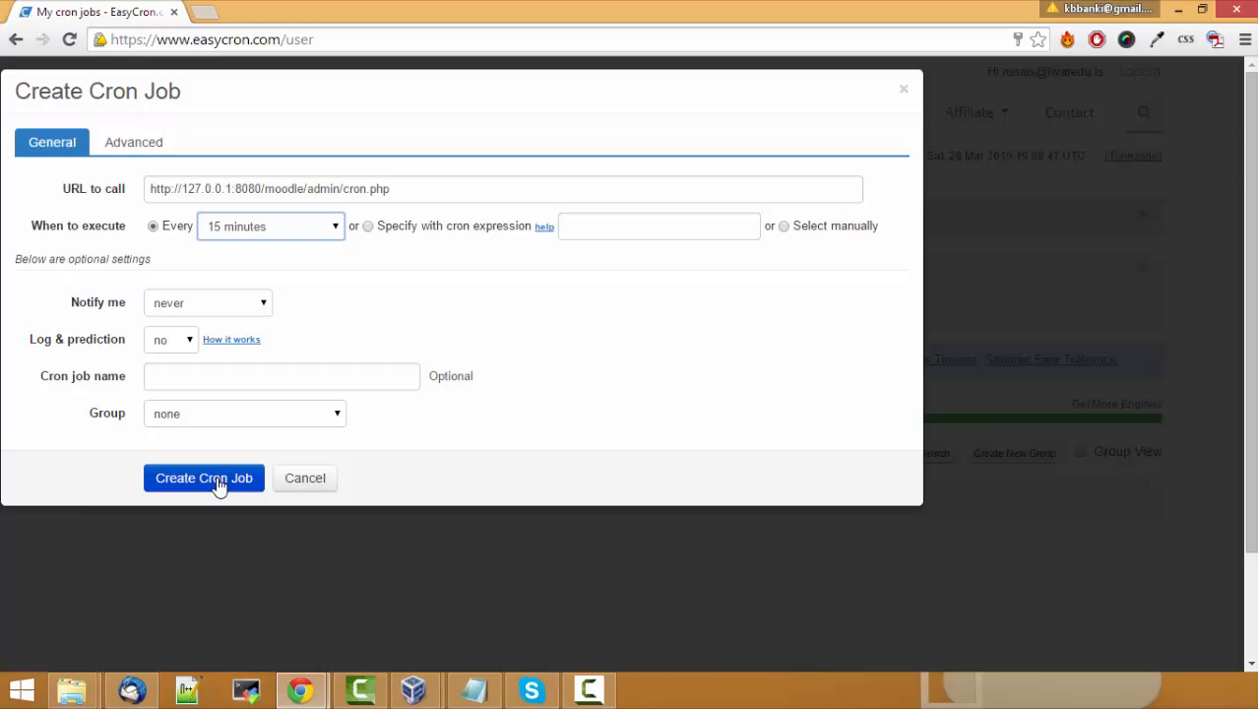
# Submit the cron job, which EasyCron rejects because it points to 127.0.0.1
pyautogui.click(204, 478)
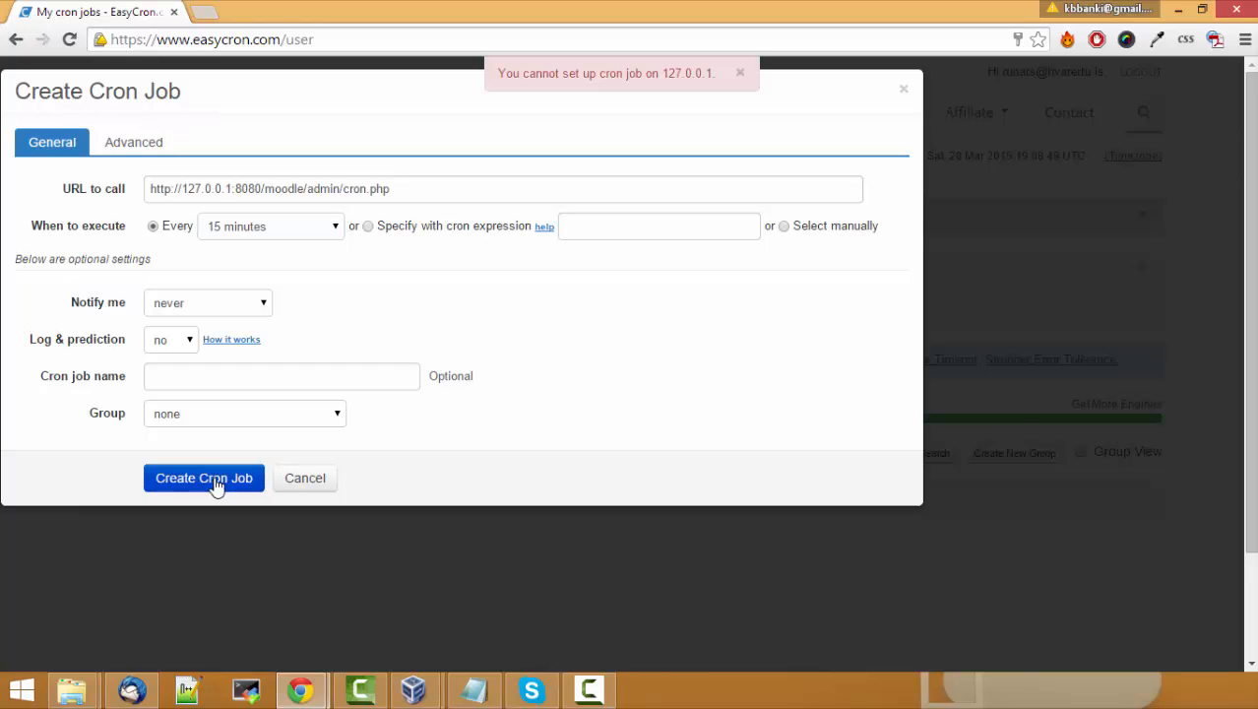
pyautogui.moveTo(412, 145)
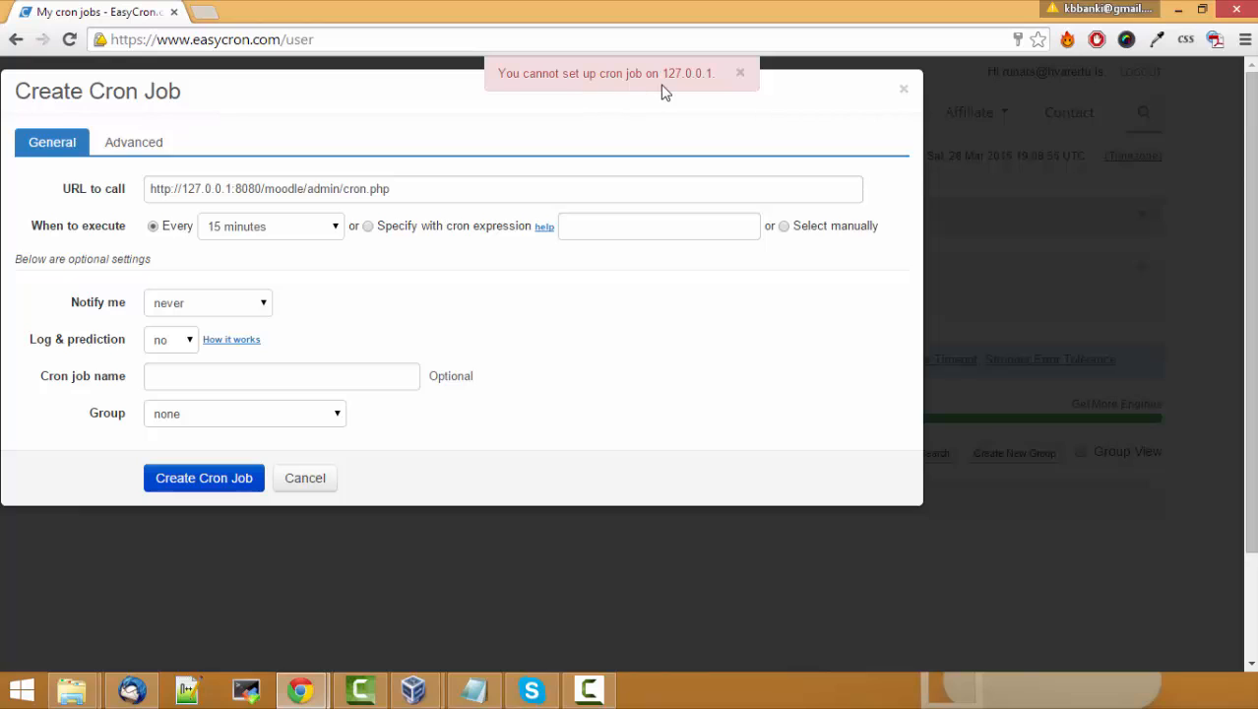
pyautogui.moveTo(689, 86)
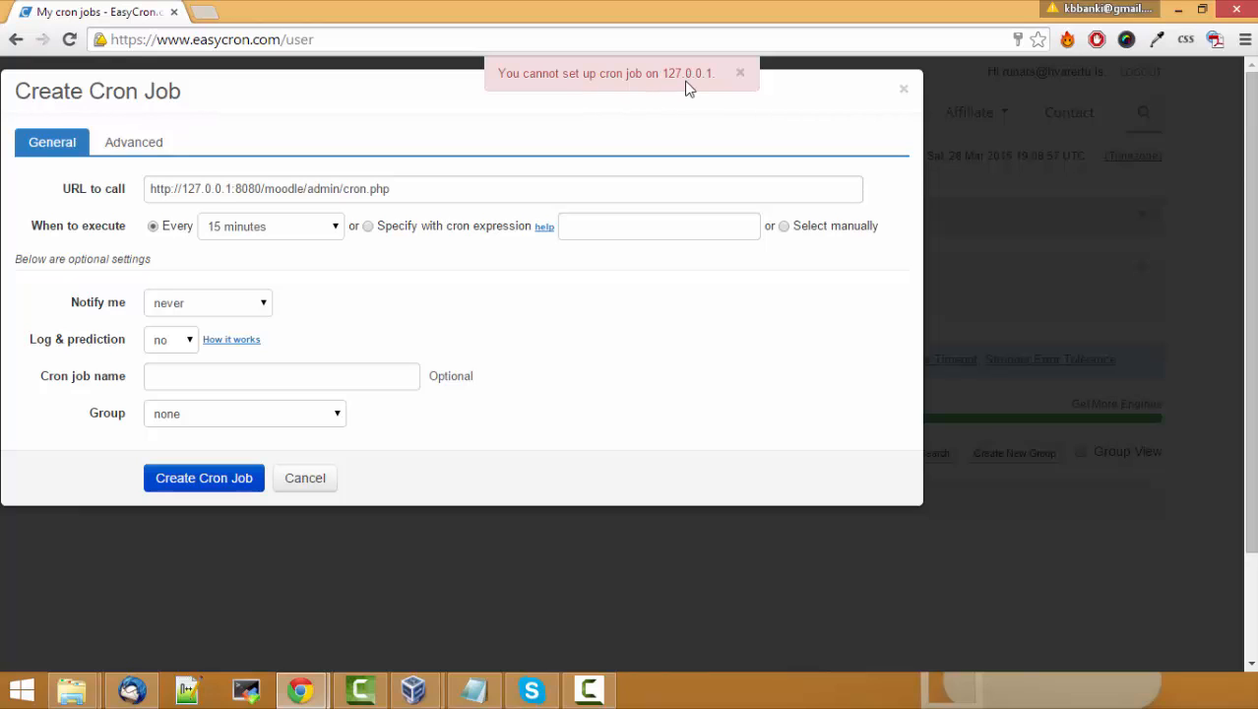
pyautogui.moveTo(704, 89)
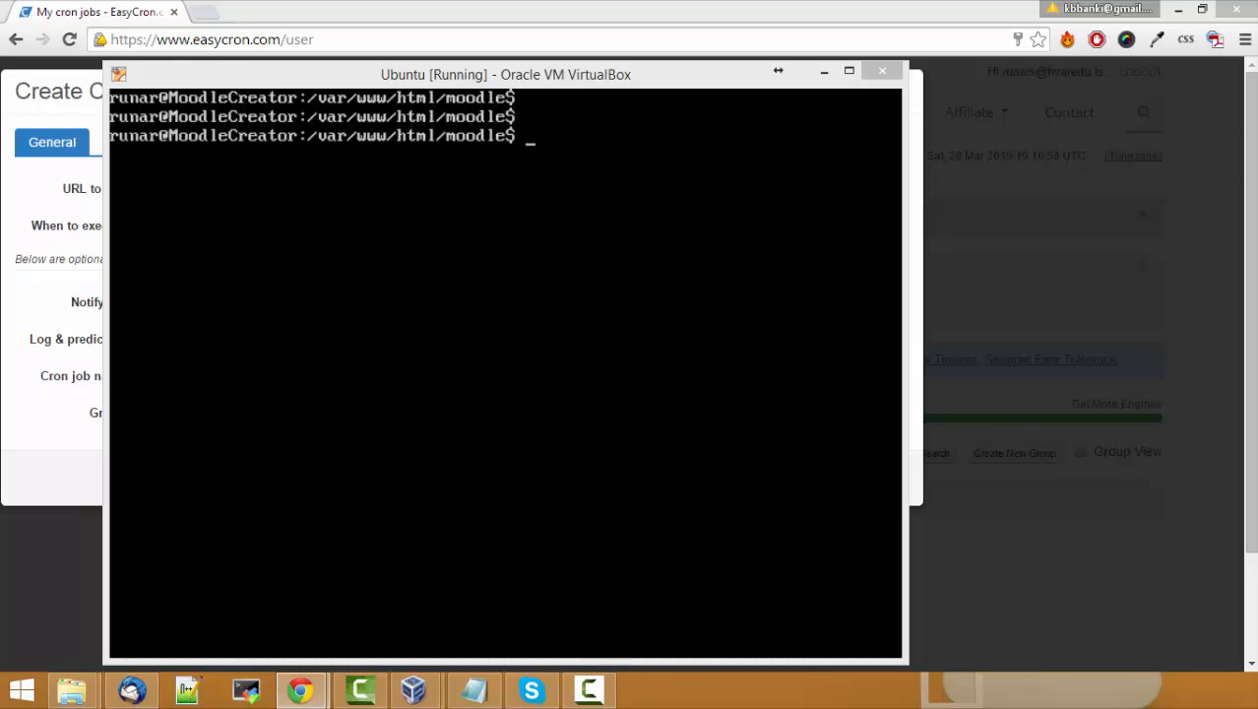
# Run crontab -u www-data -e, hit the privilege error, then re-enter it prefixed with sudo
pyautogui.write('crontab')
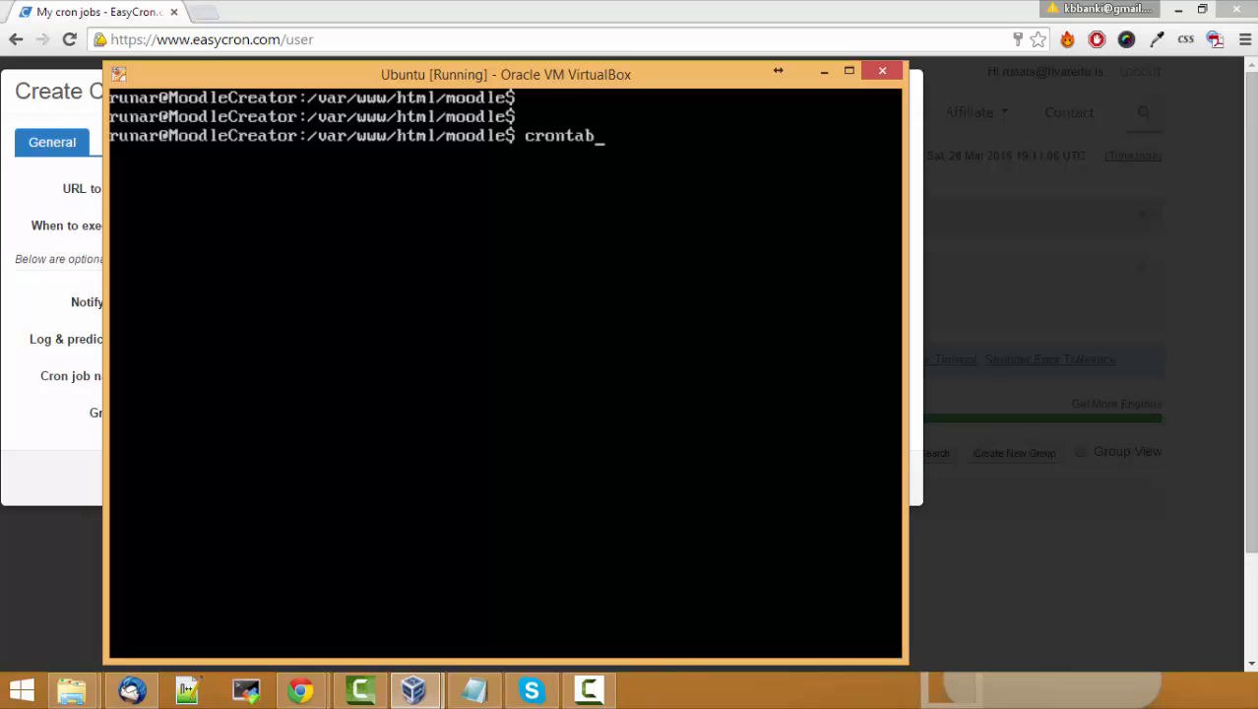
pyautogui.write('-u')
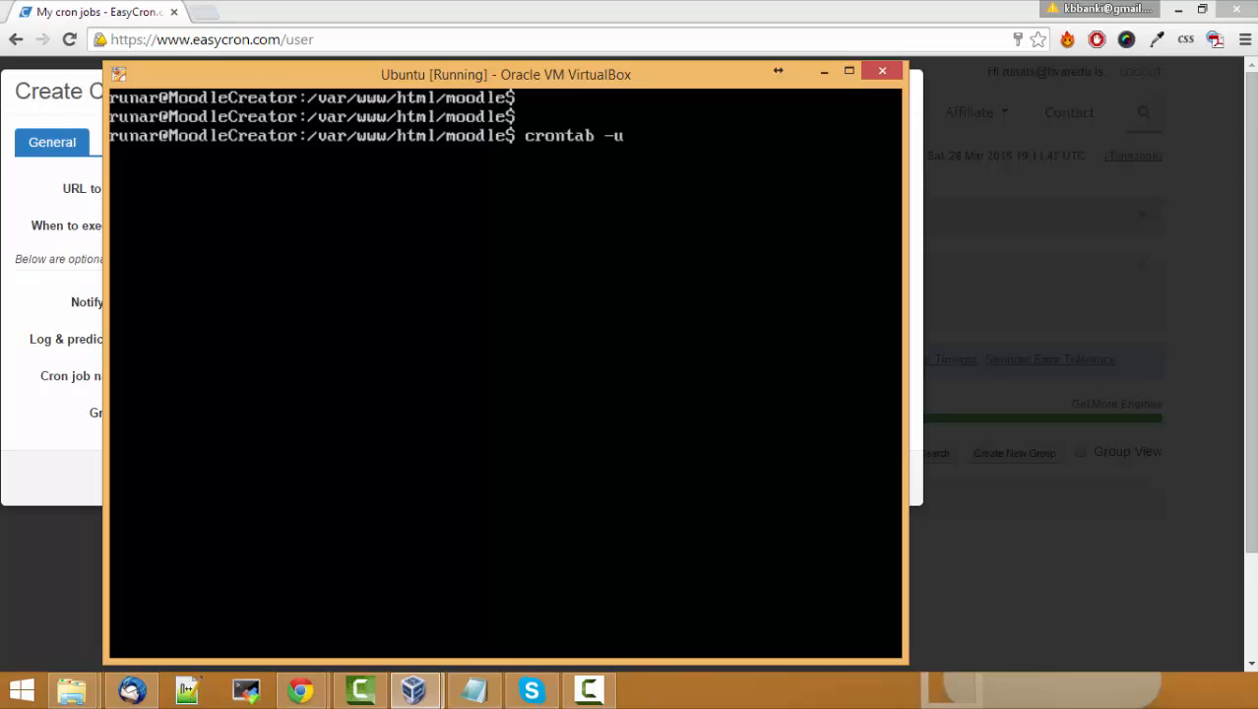
pyautogui.write('www')
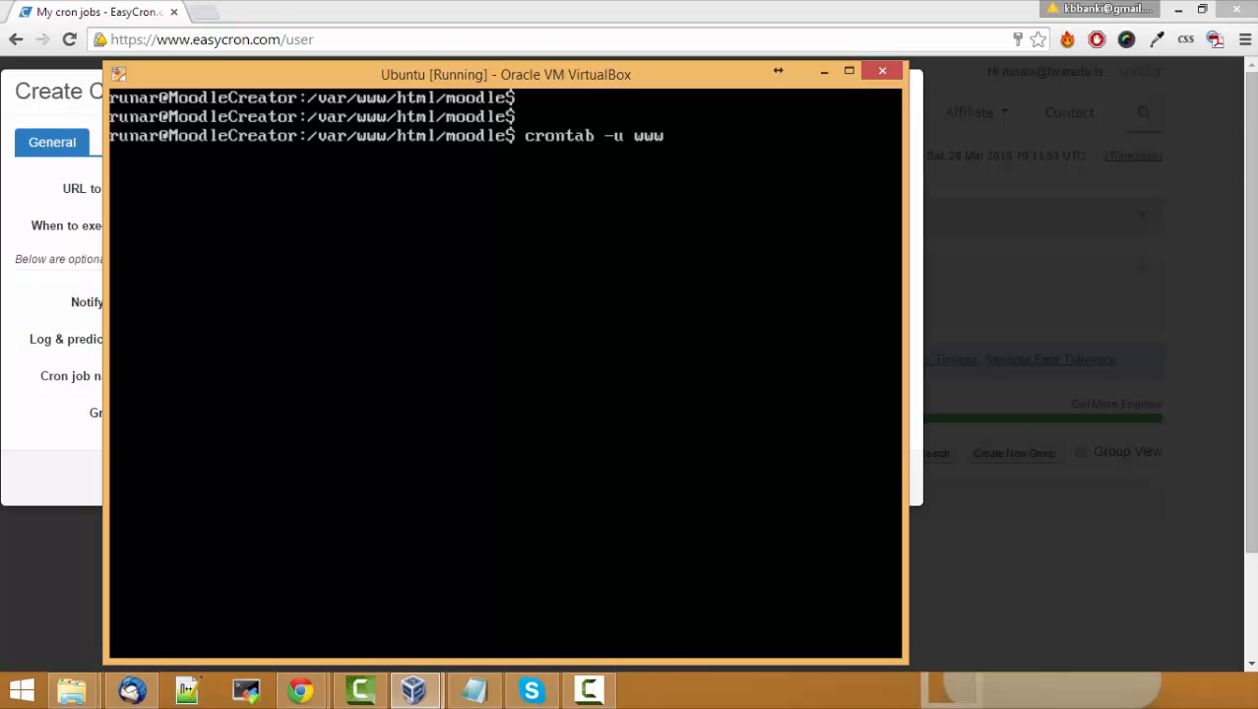
pyautogui.write('-')
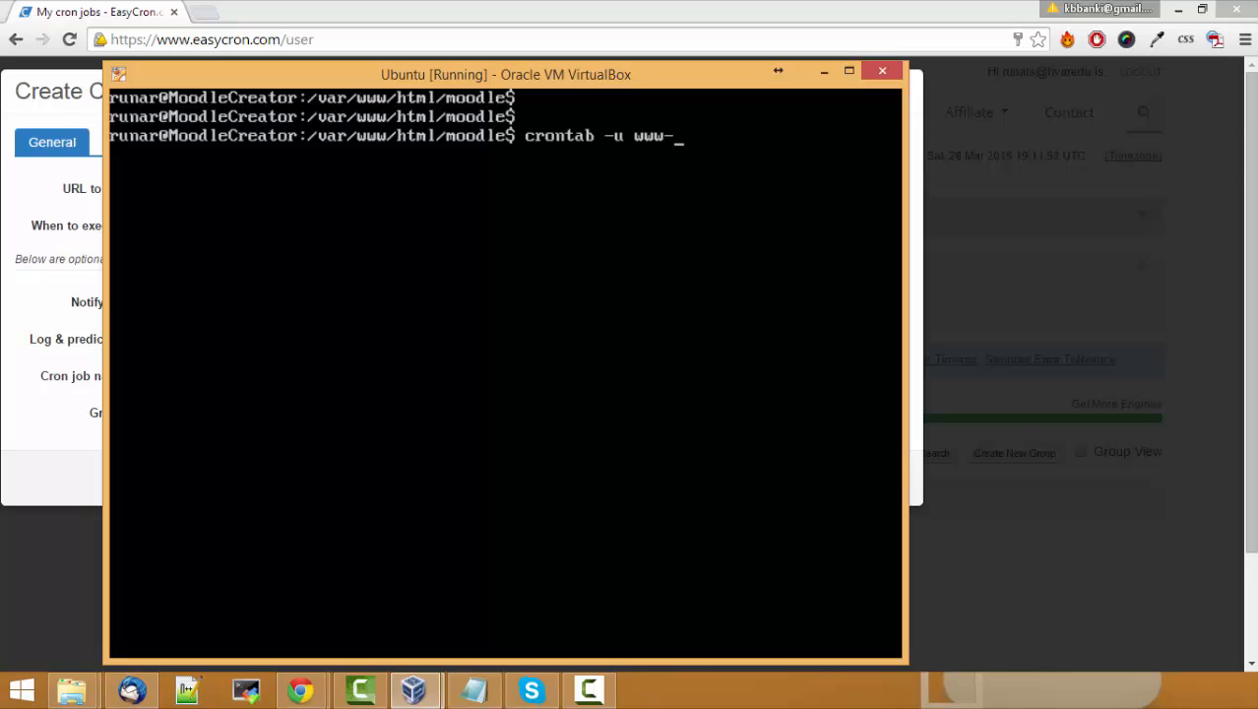
pyautogui.write('data')
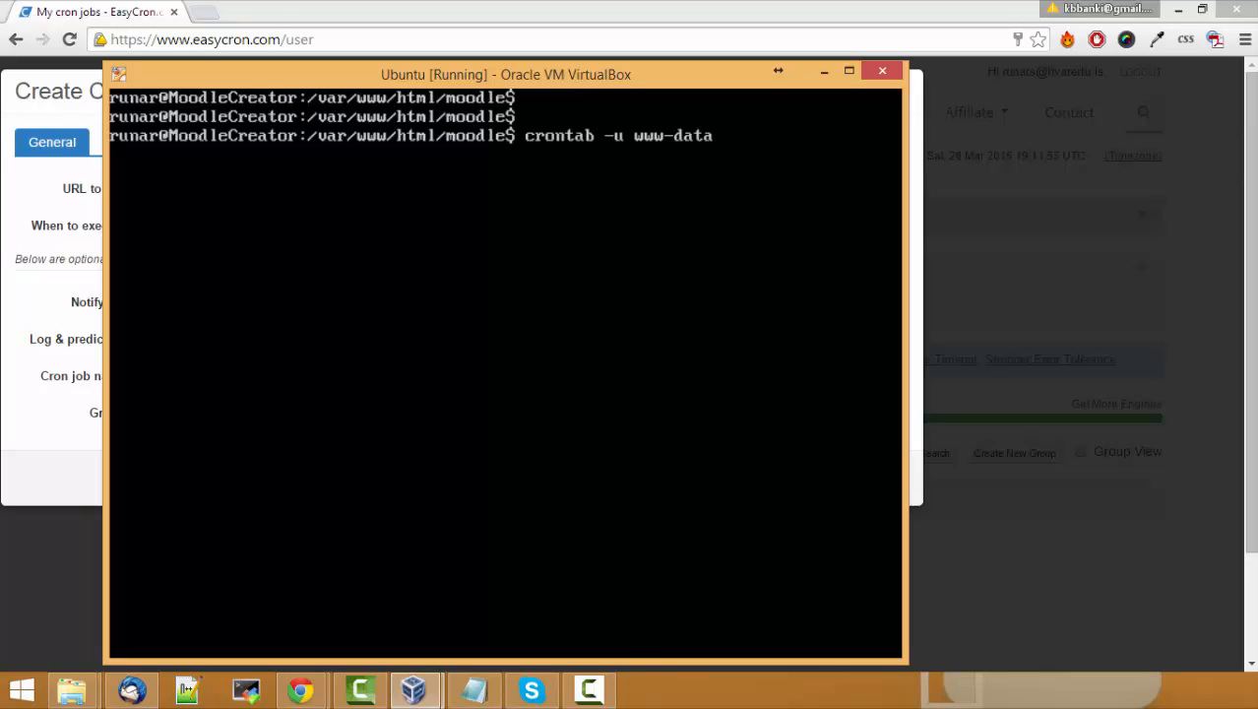
pyautogui.write('-e')
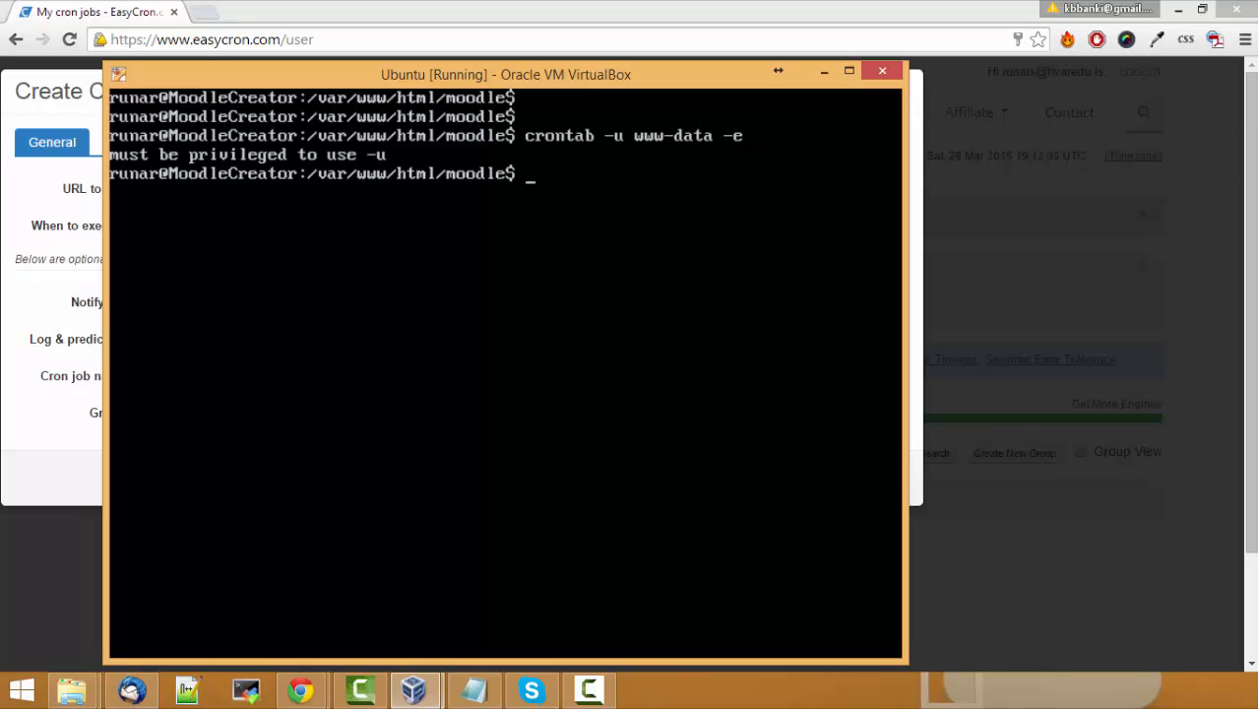
pyautogui.write('crontab -u www-data -e')
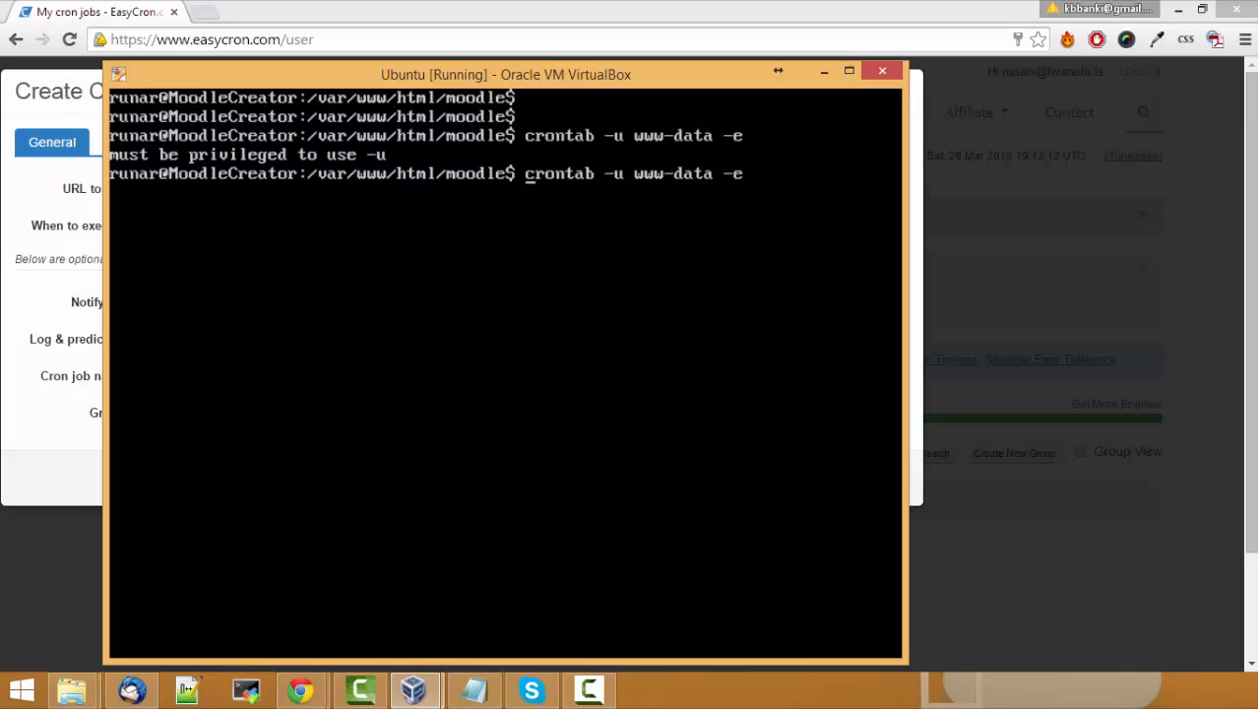
pyautogui.write('sudo')
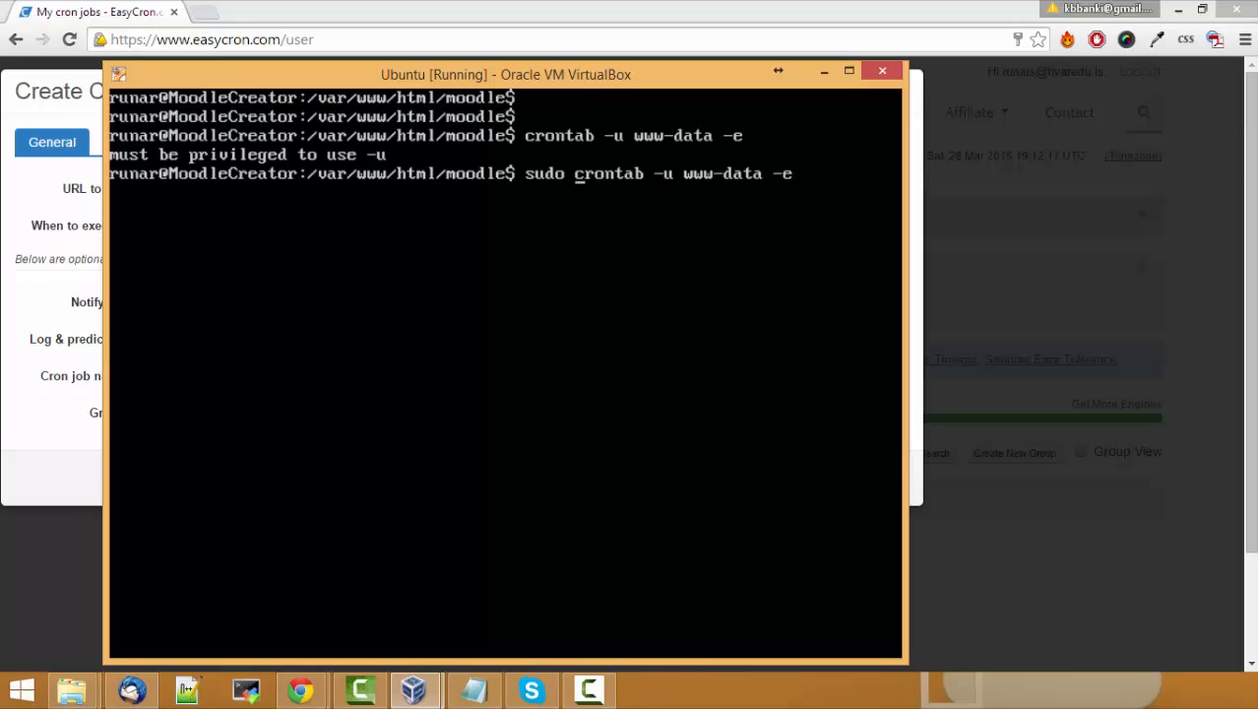
# Run sudo crontab -u www-data -e to open www-data's crontab in nano
pyautogui.press('Return')
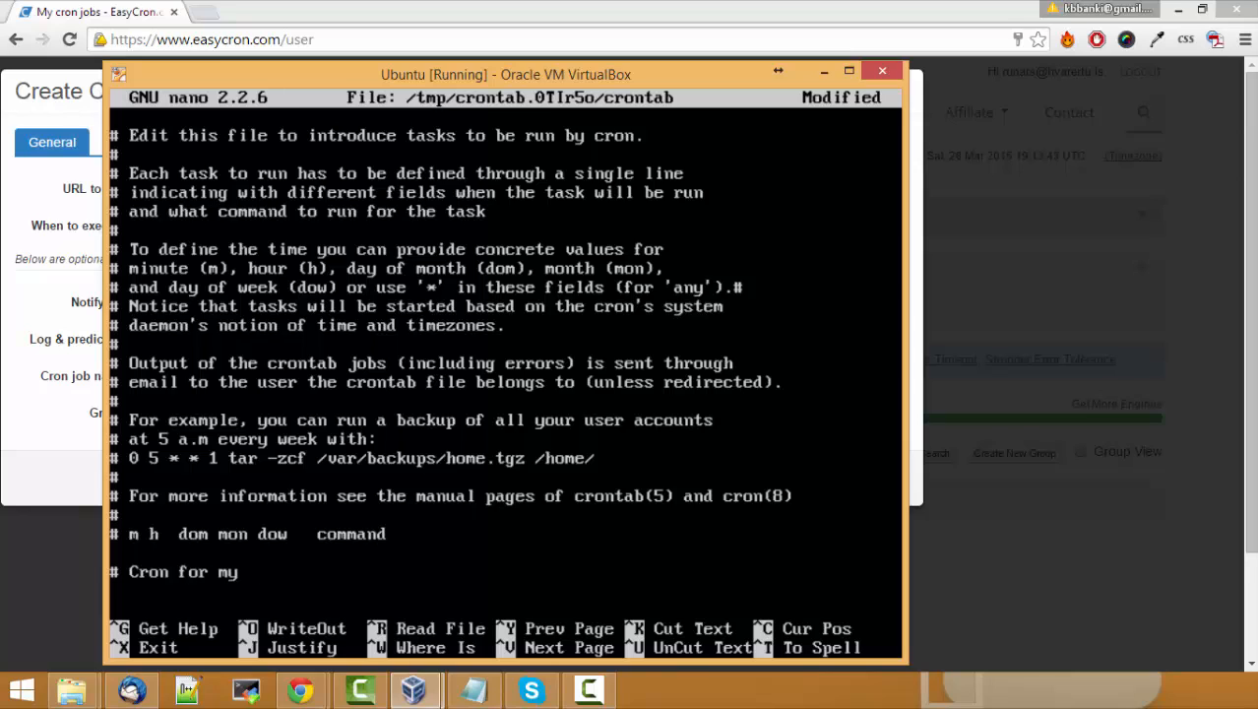
# Finish the comment 'Cron for my Moodle setup' and begin a */15 schedule line
pyautogui.write('Moodle setu')
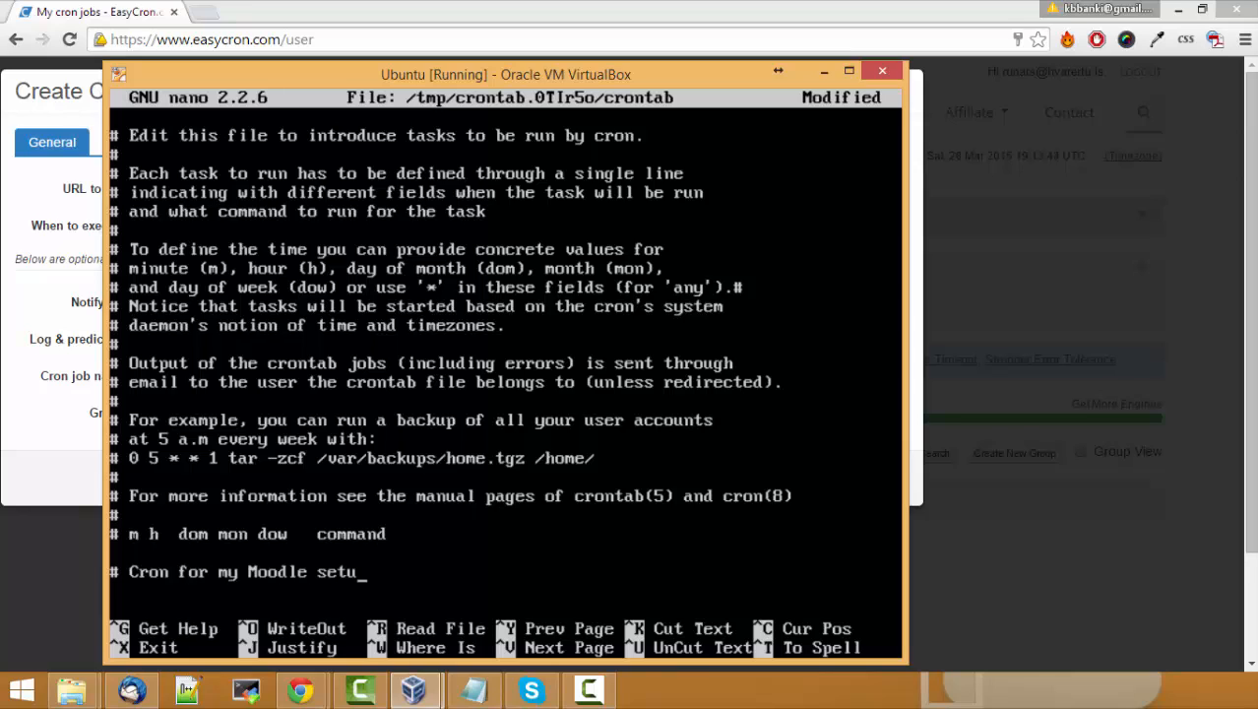
pyautogui.write('p')
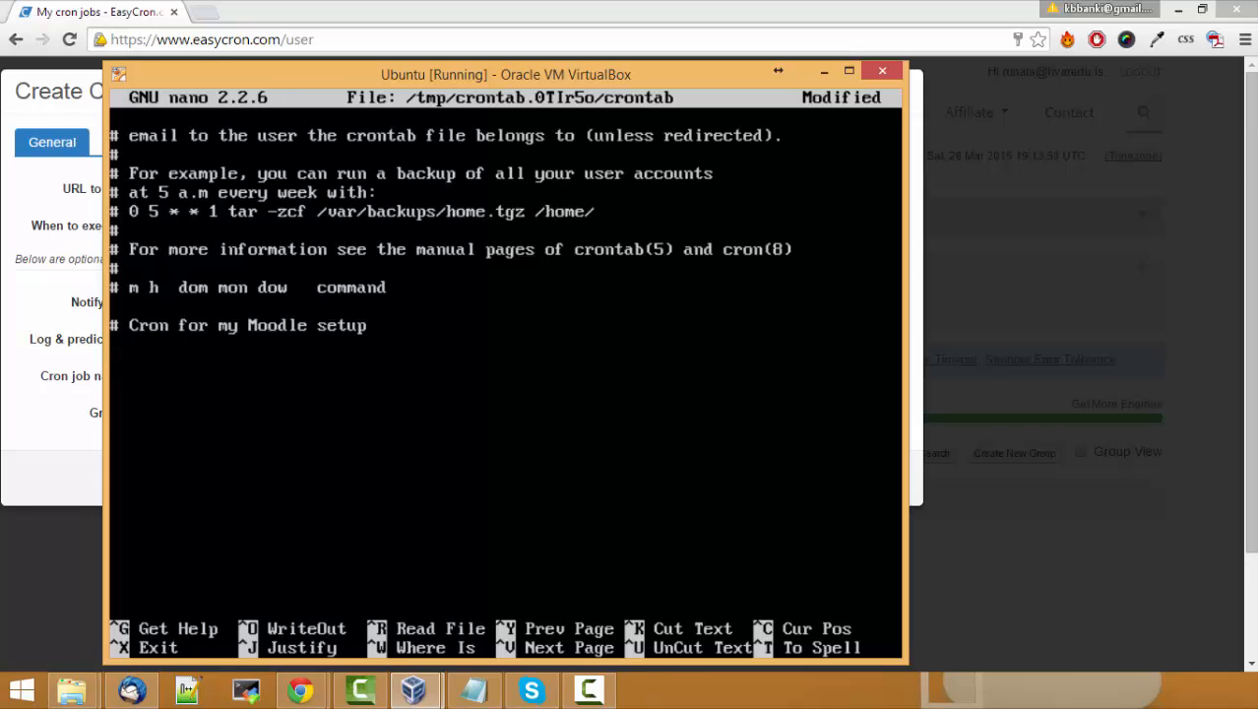
pyautogui.write('*/15 * * * * /')
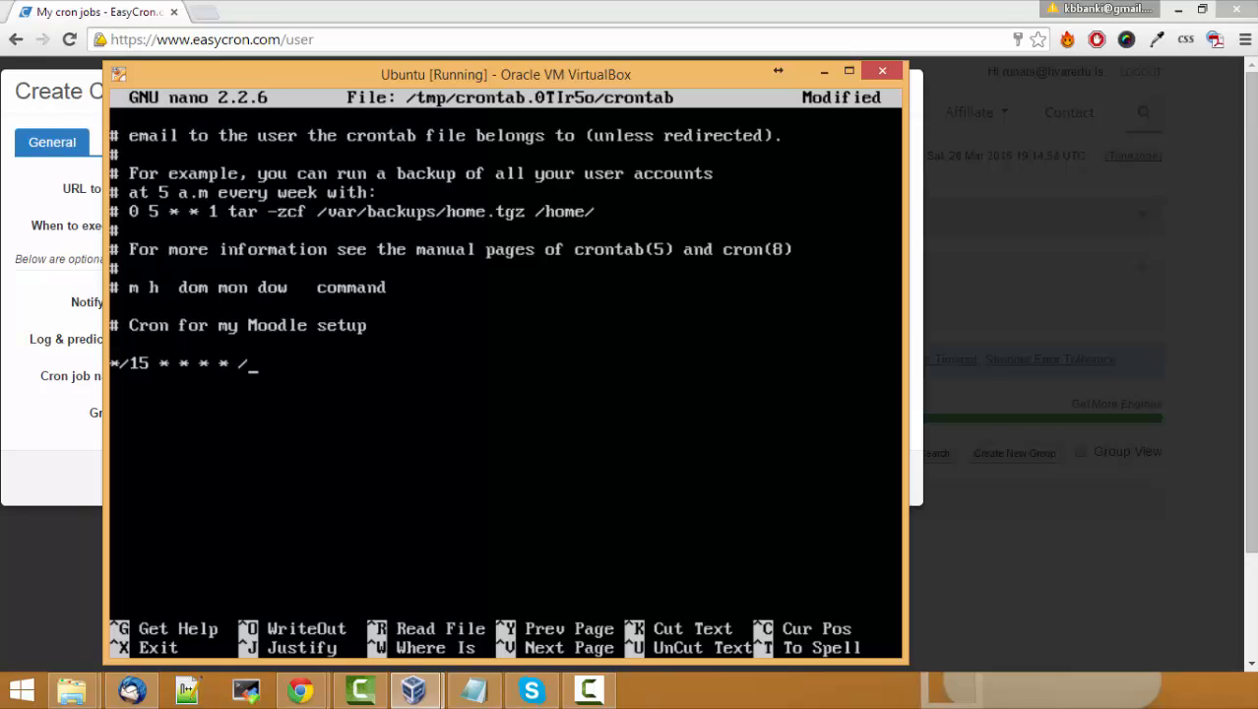
# Add the command /var/www/html/moodle/admin/cli/cron.php >/dev/null after the schedule
pyautogui.write('var/')
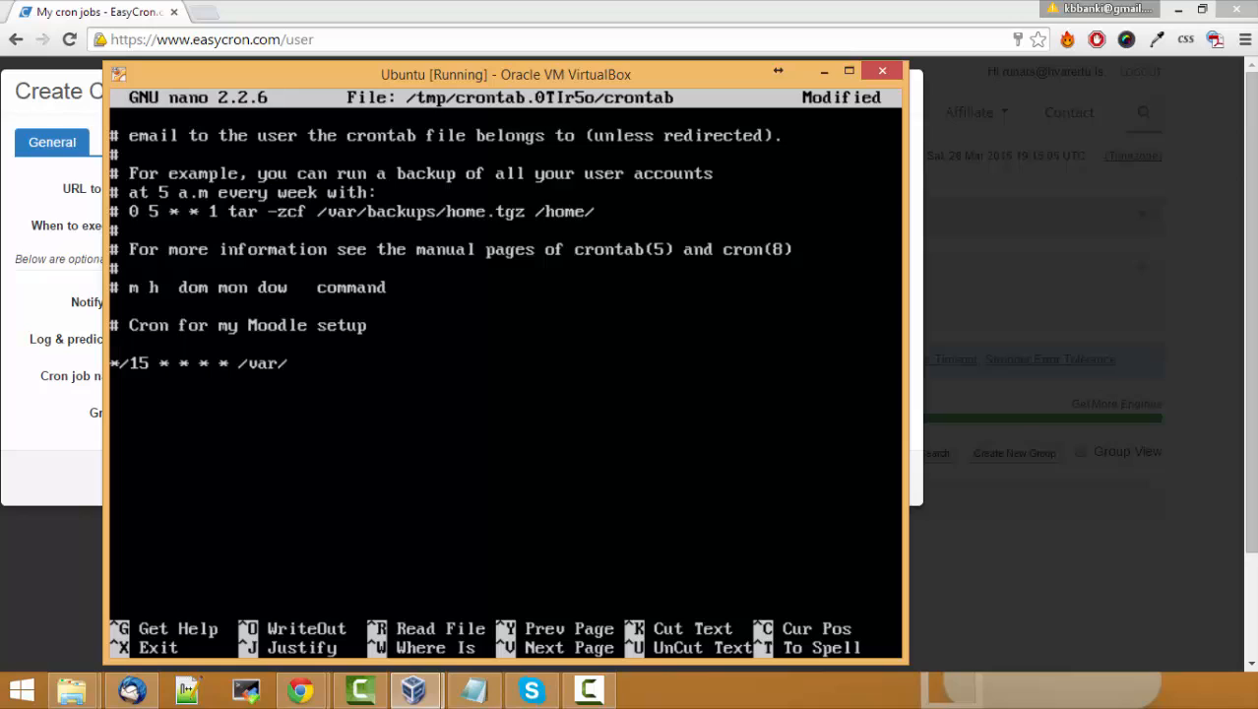
pyautogui.write('www/html/moodle/')
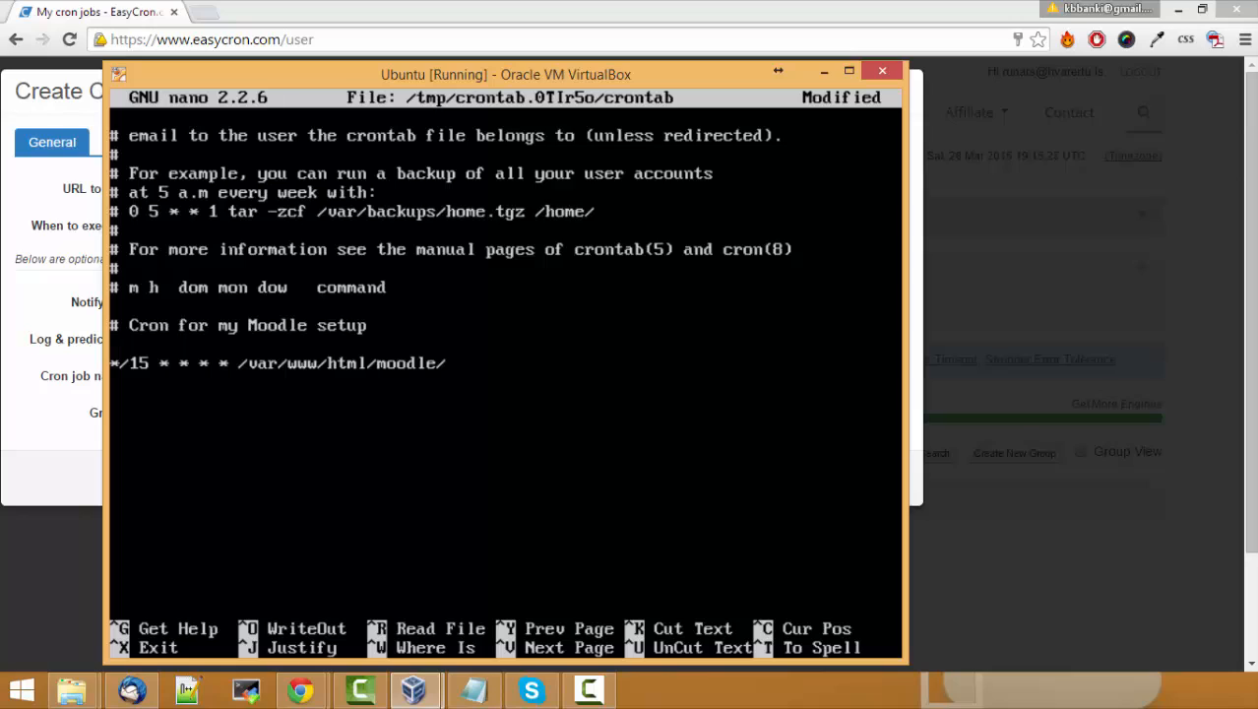
pyautogui.write('admin/')
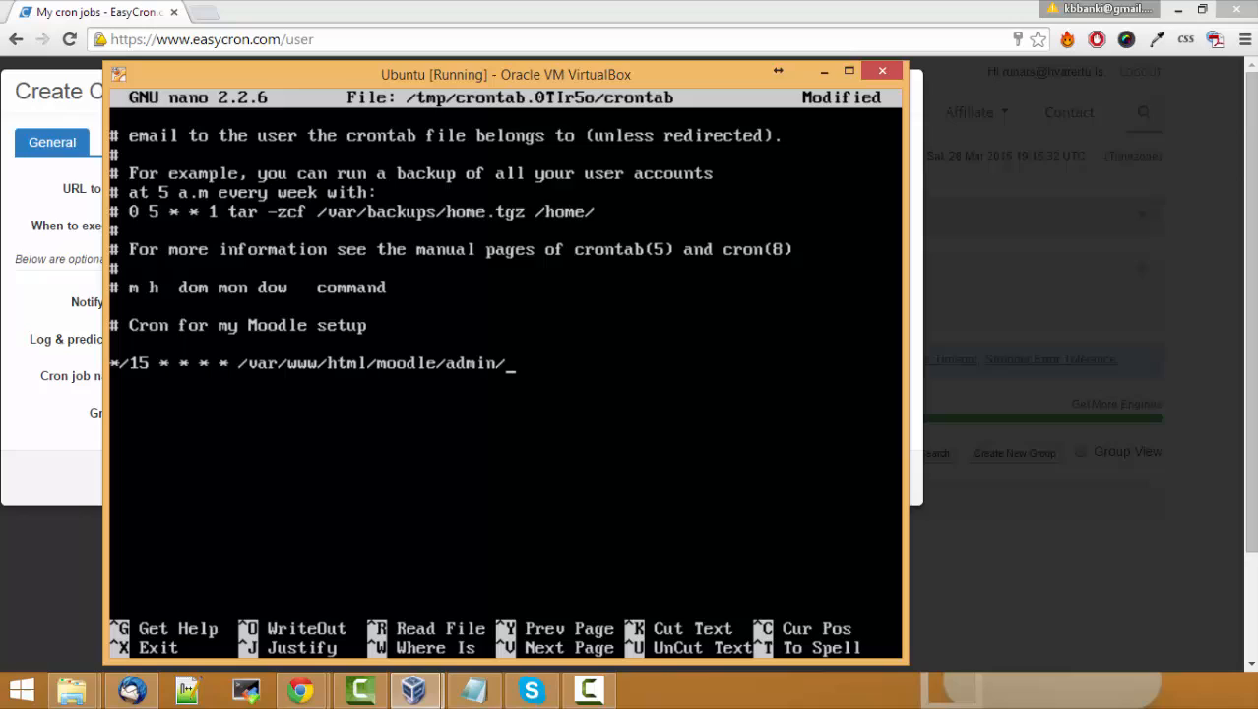
pyautogui.write('cli')
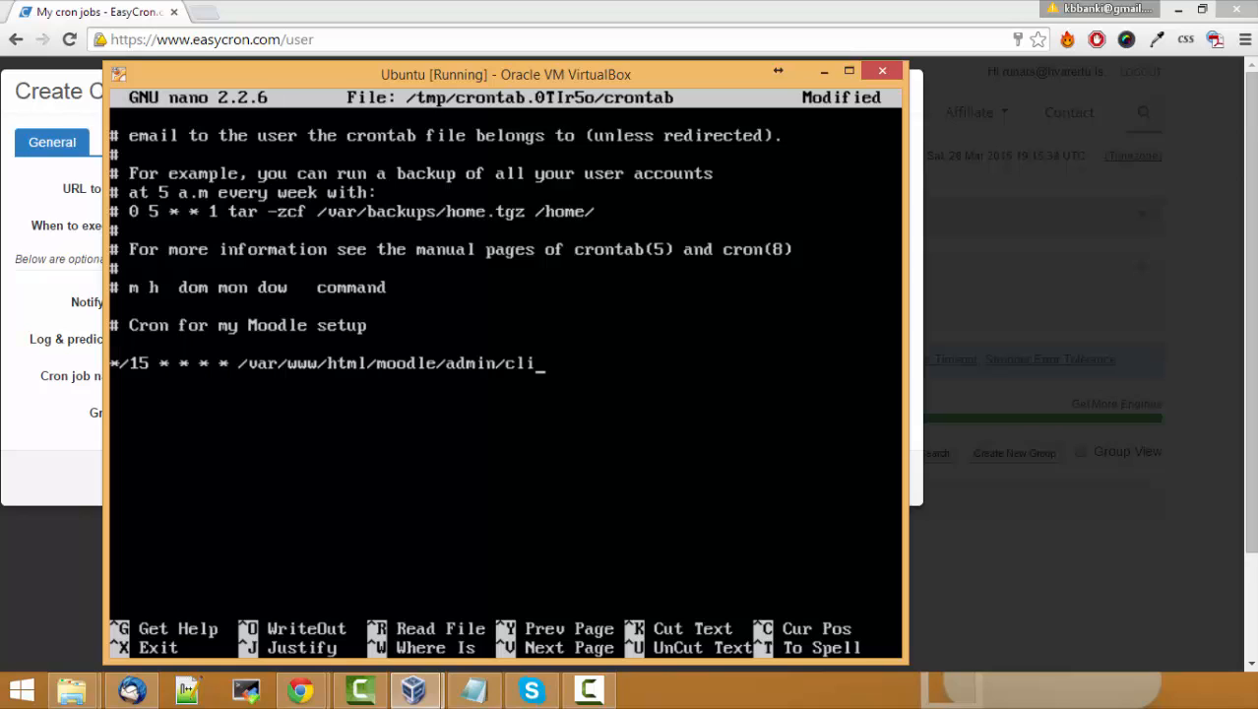
pyautogui.write('/')
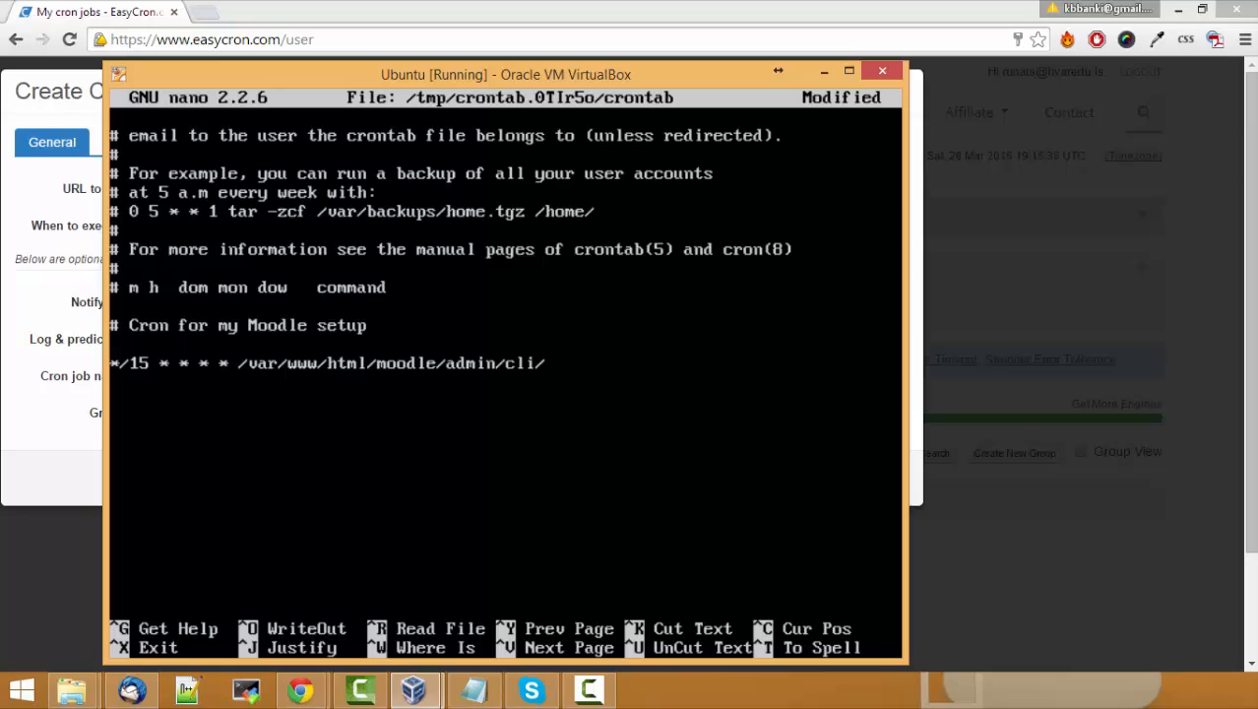
pyautogui.write('cron')
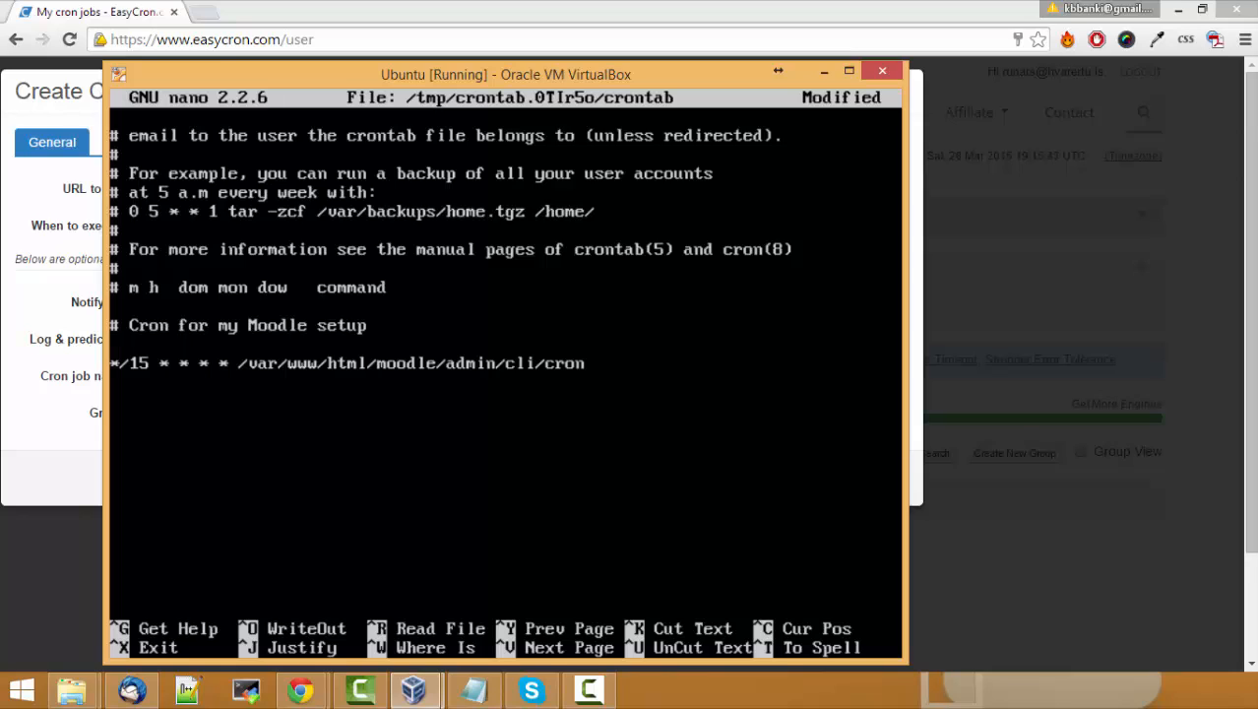
pyautogui.write('.php >/dev/')
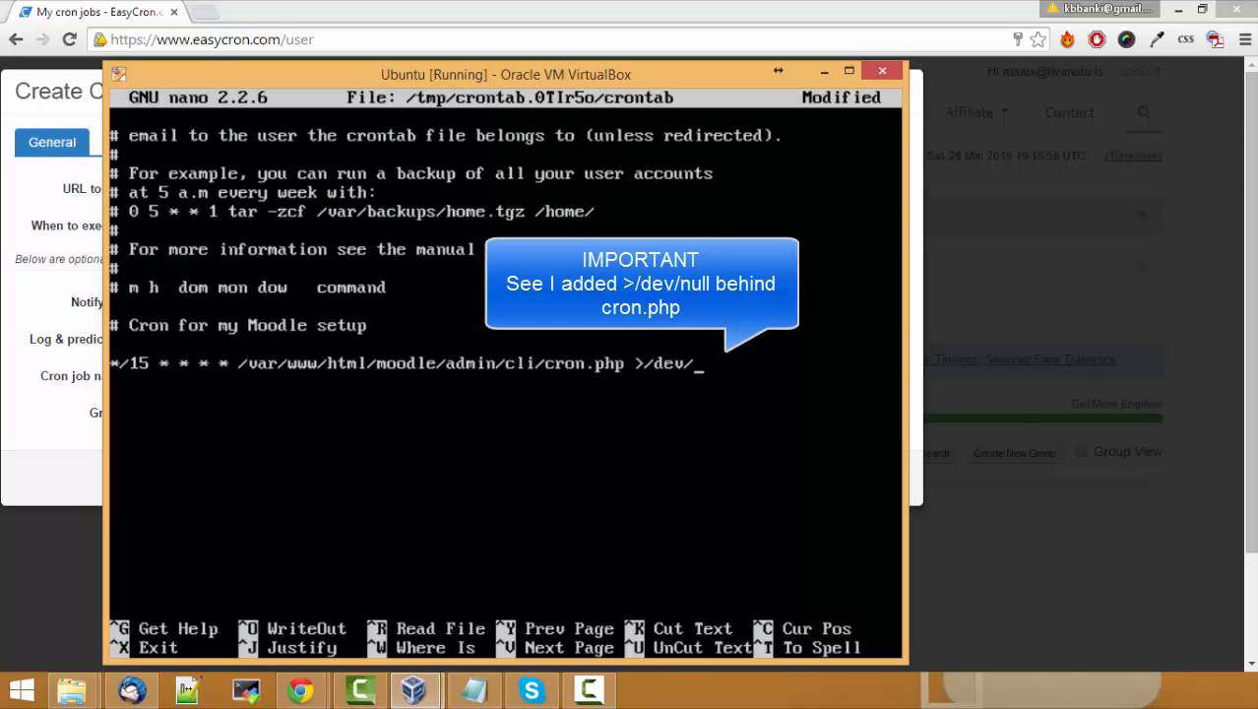
pyautogui.write('null')
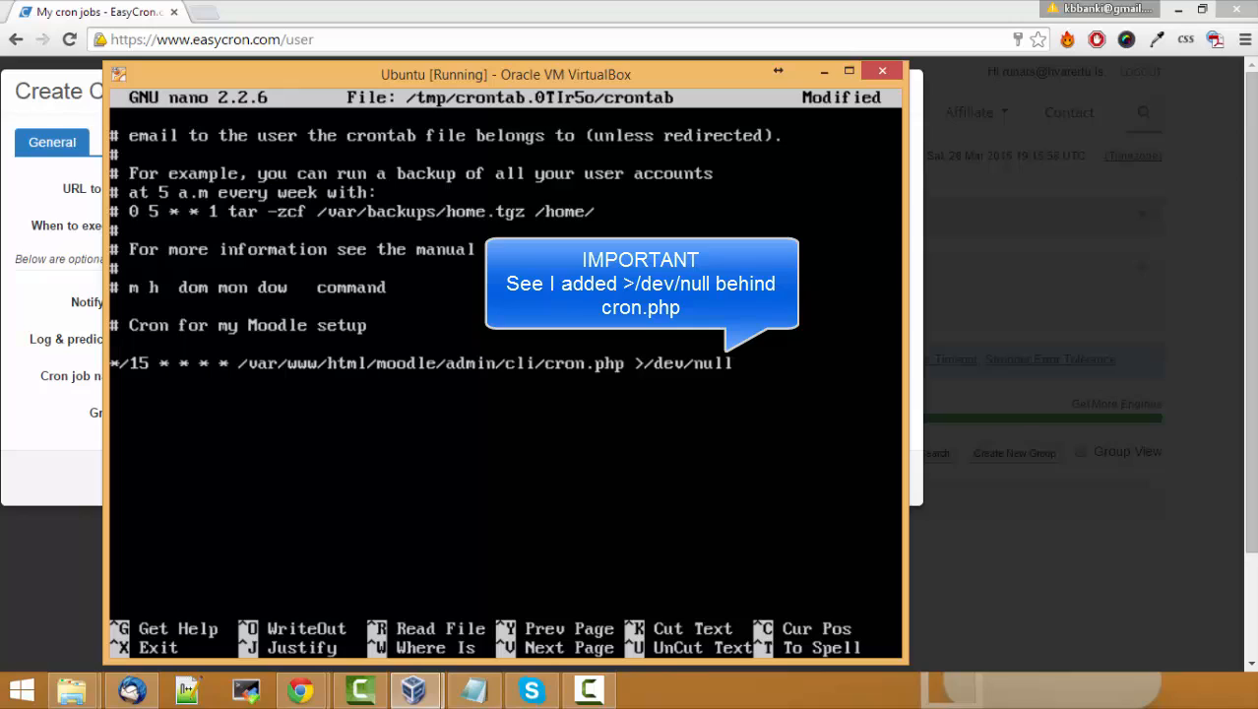